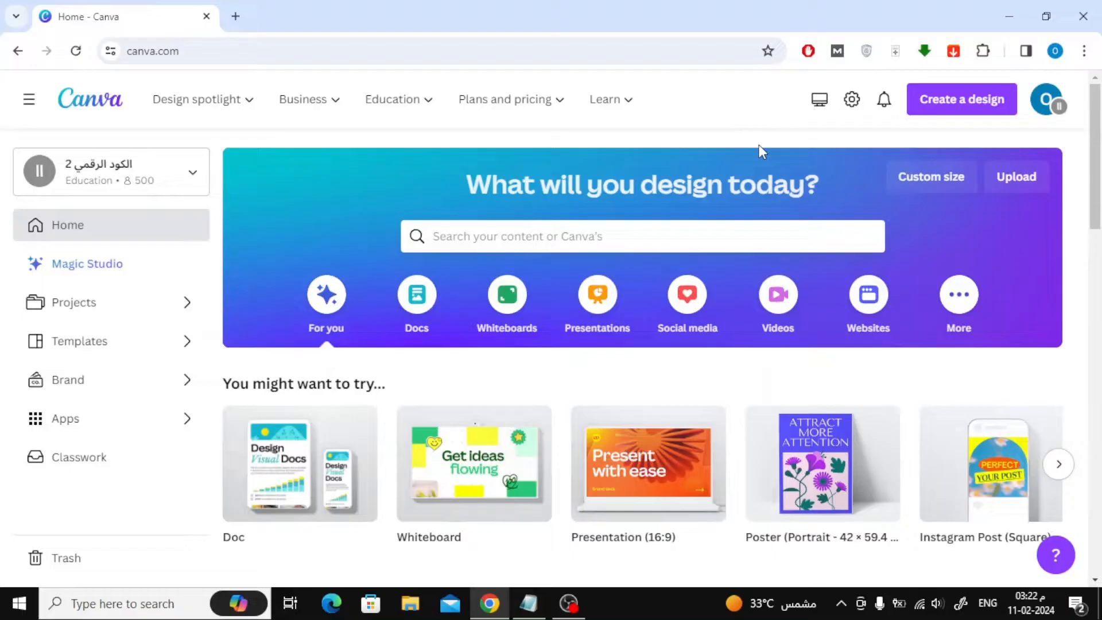
mouse_move(968, 109)
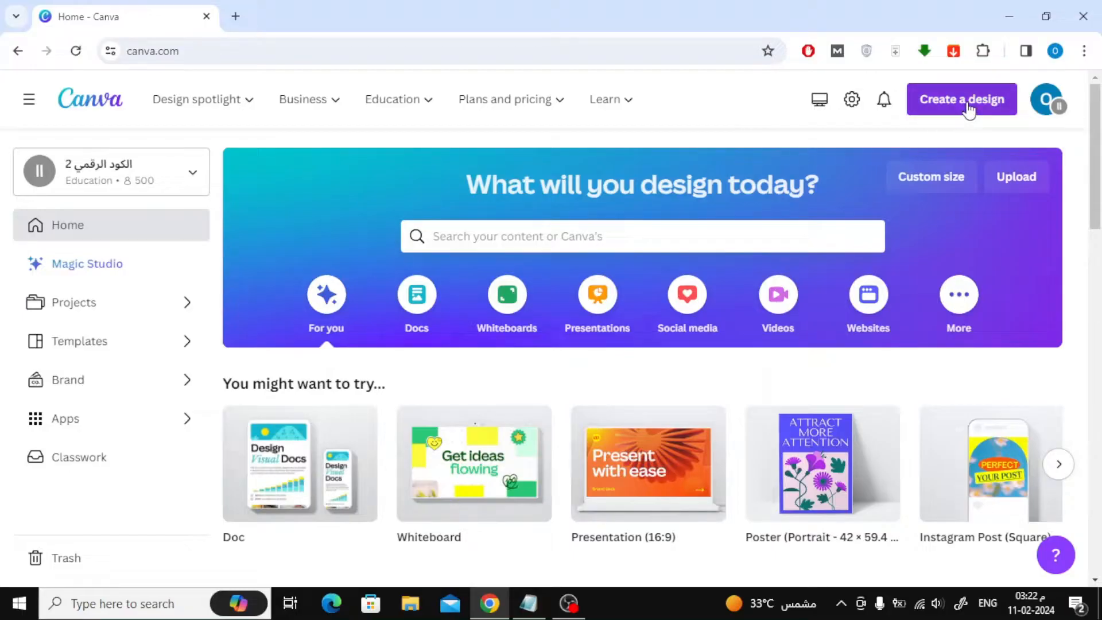
Create a new 1920 × 1080 px video design from a 'video' design search
left_click(961, 99)
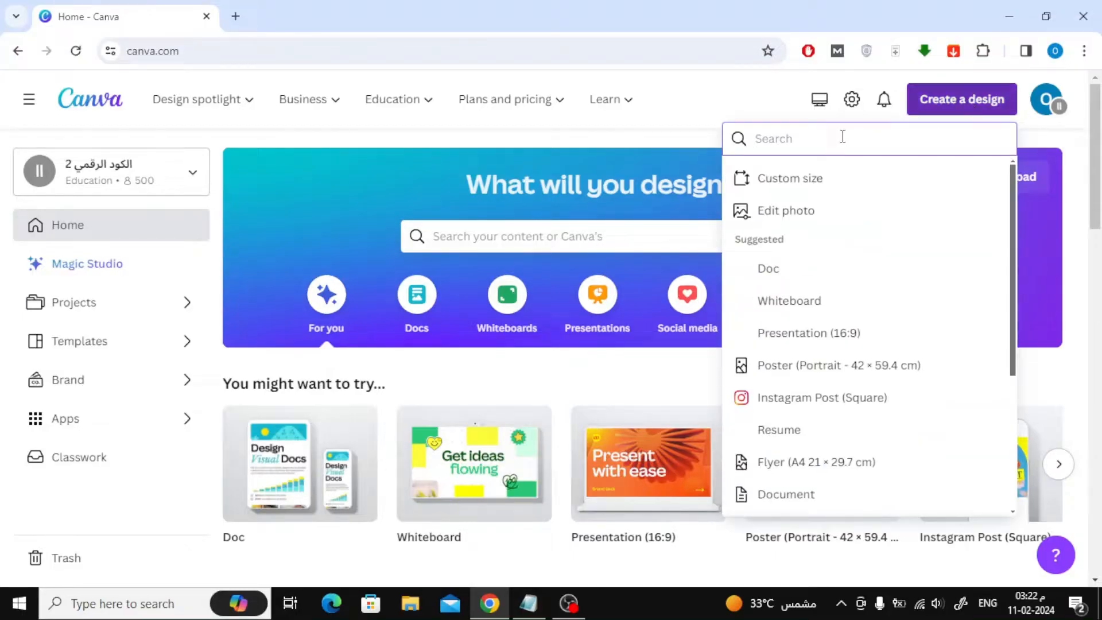
type("video")
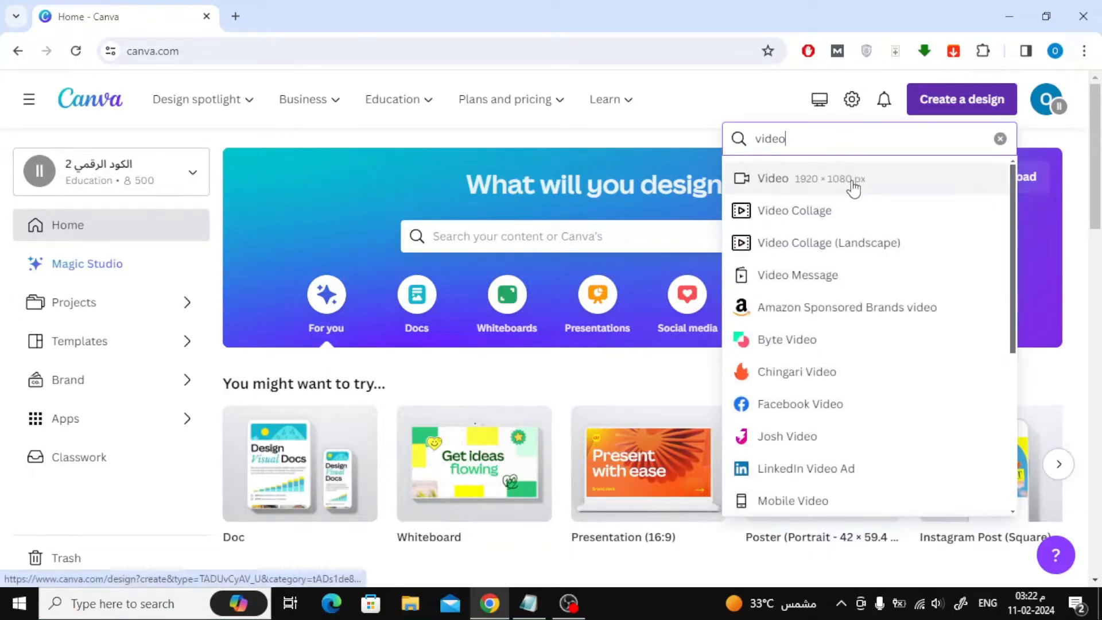
left_click(797, 178)
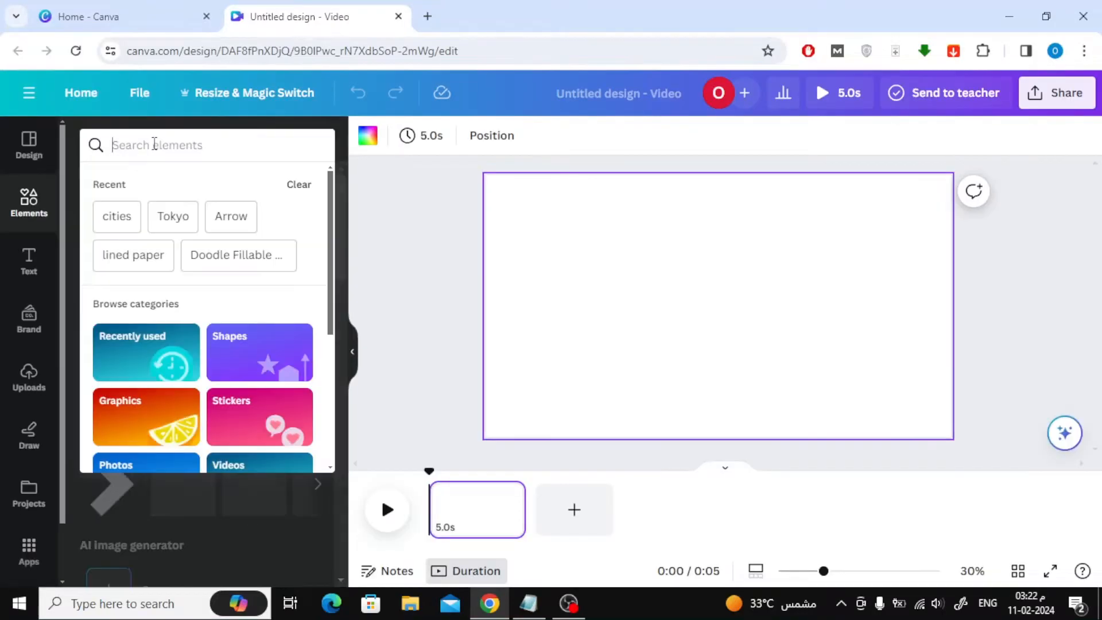
Add a dusk city clip trimmed to 5.1 s, then a 7.1 s Tokyo traffic clip
left_click(116, 217)
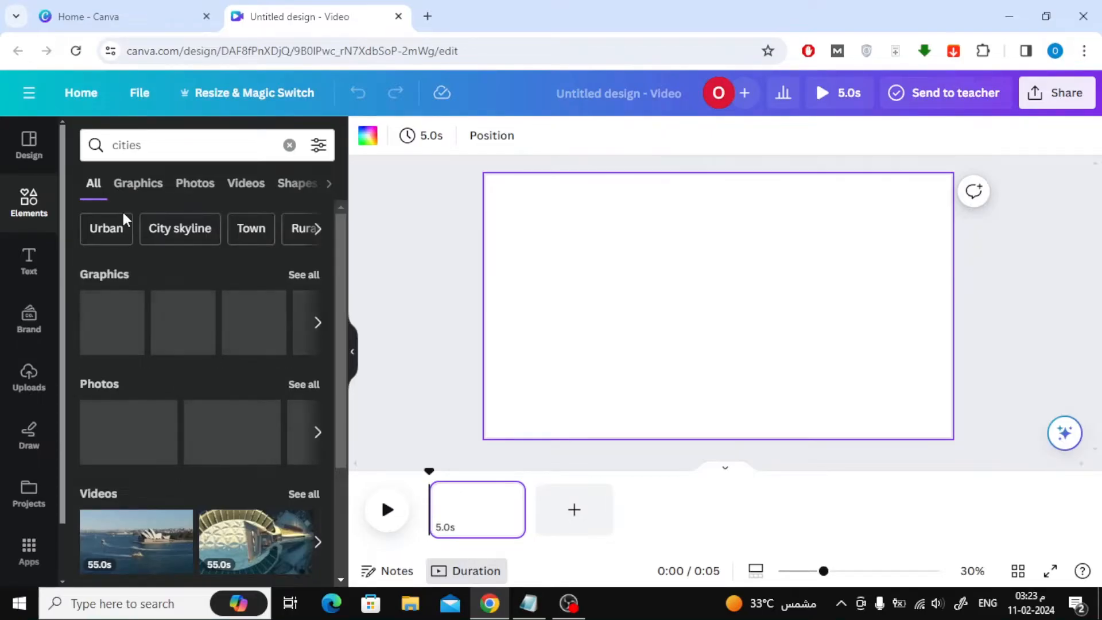
mouse_move(246, 184)
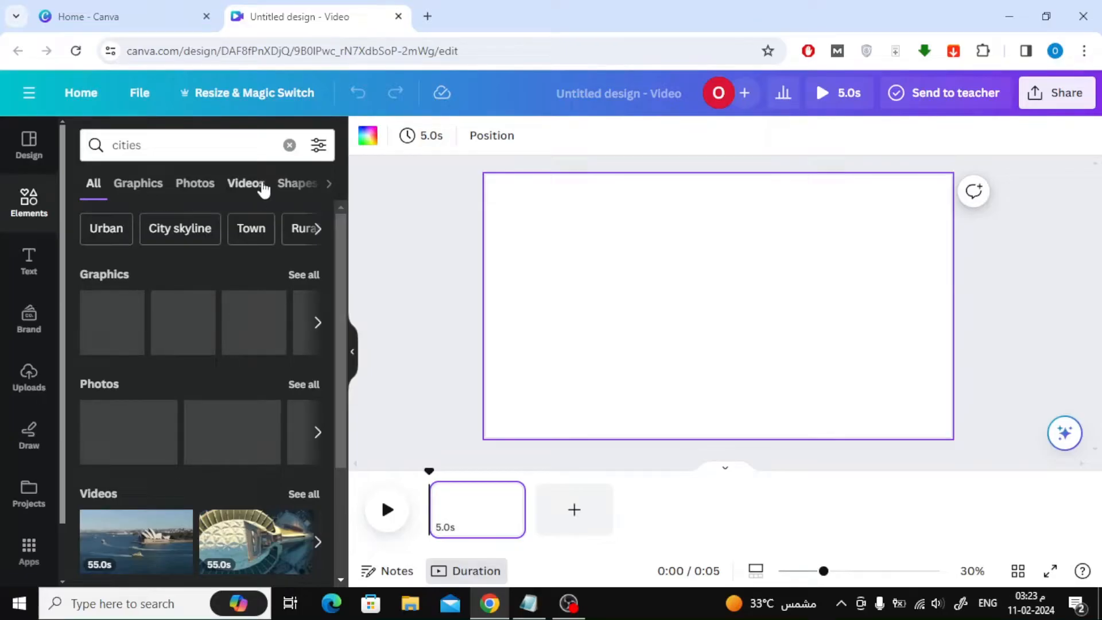
left_click(245, 183)
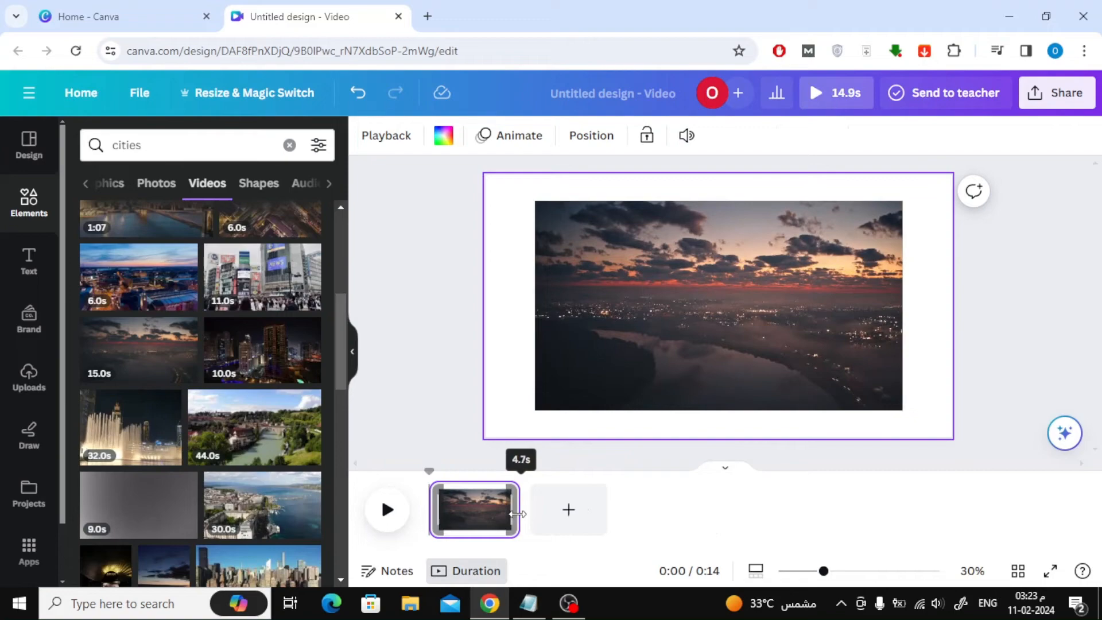
left_click(288, 145)
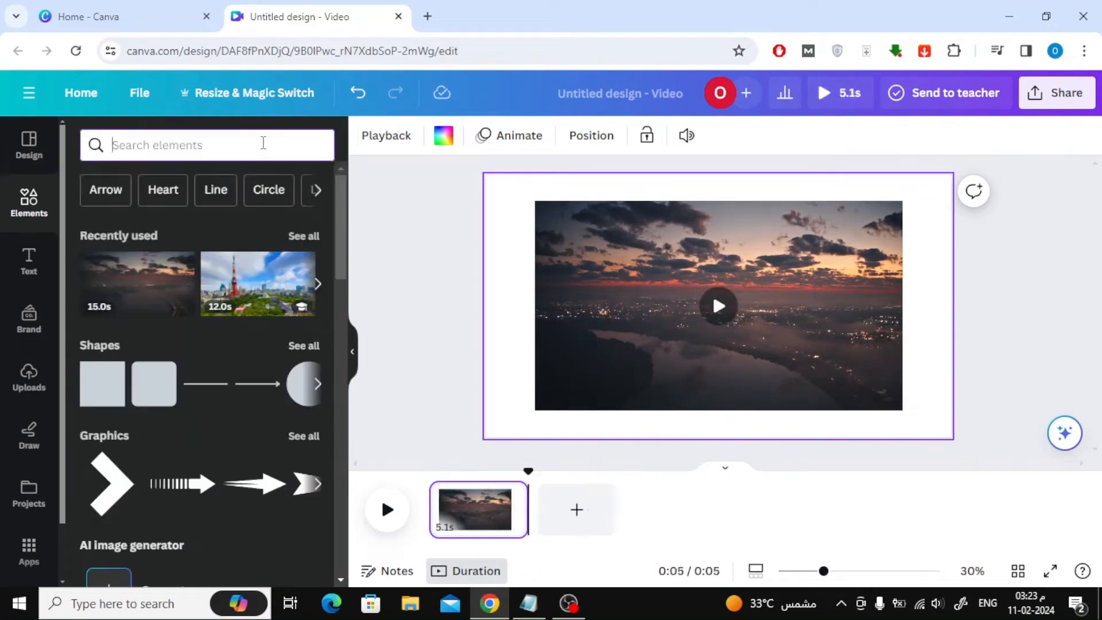
type("Tokyo")
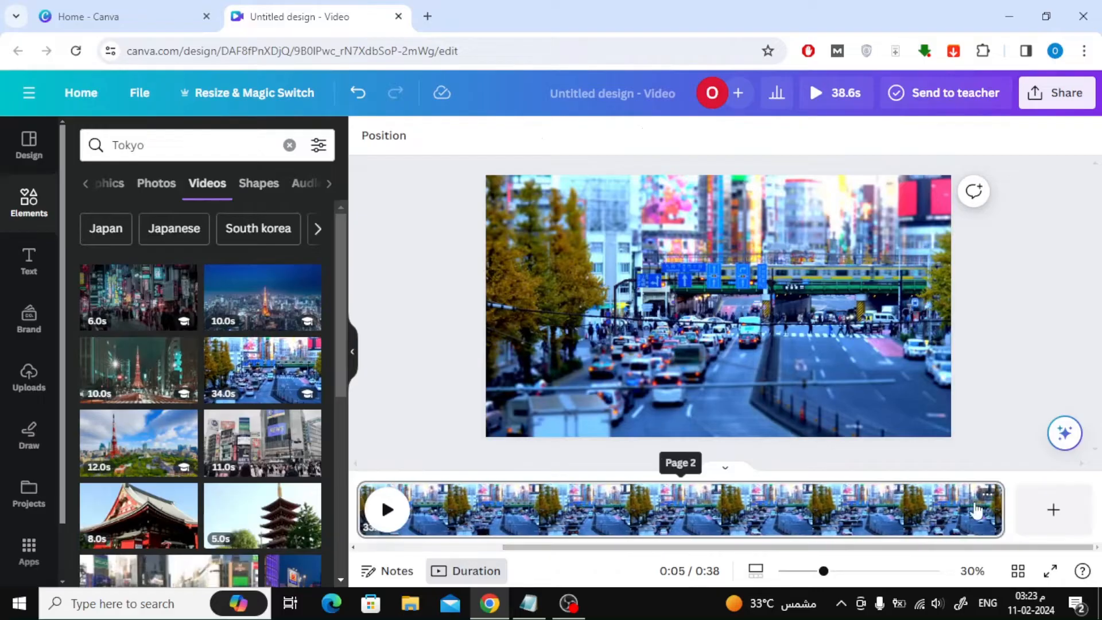
left_click(492, 509)
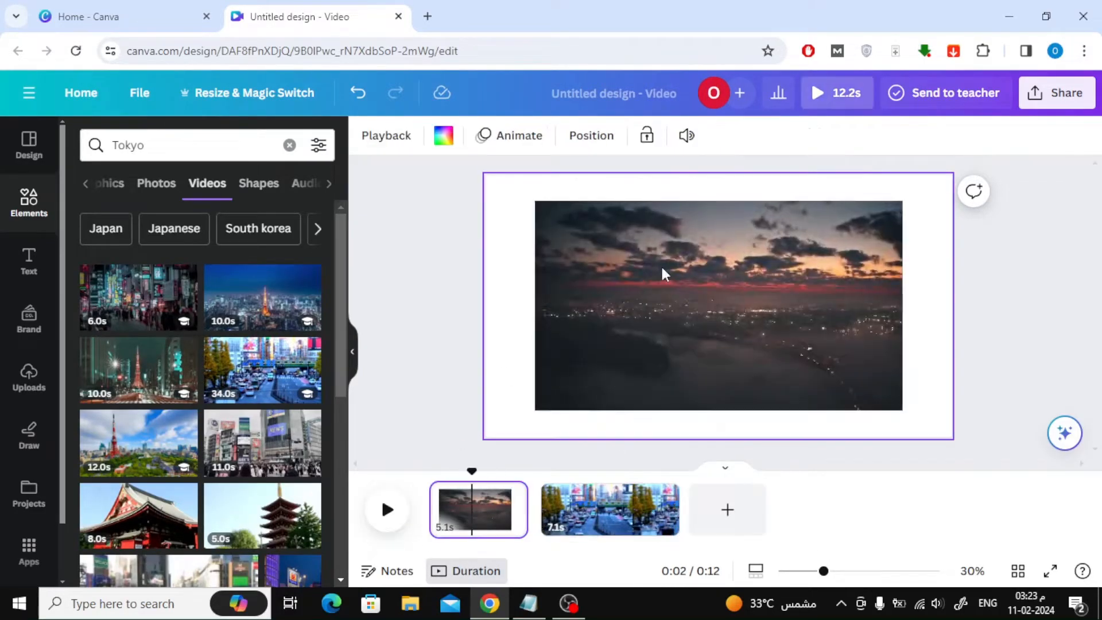
left_click(609, 509)
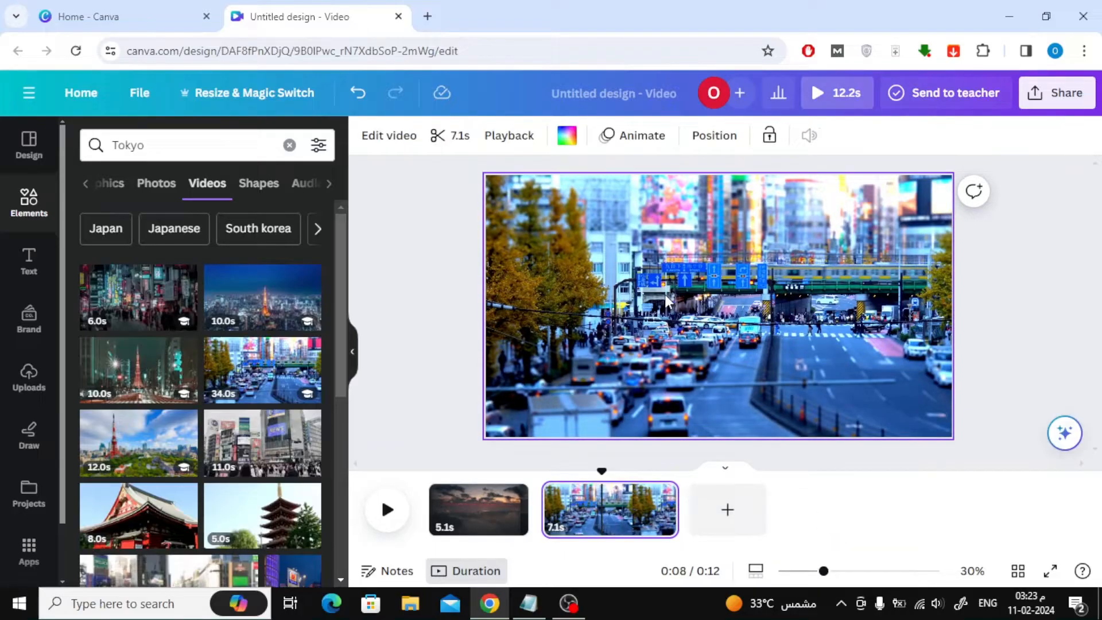
left_click(478, 510)
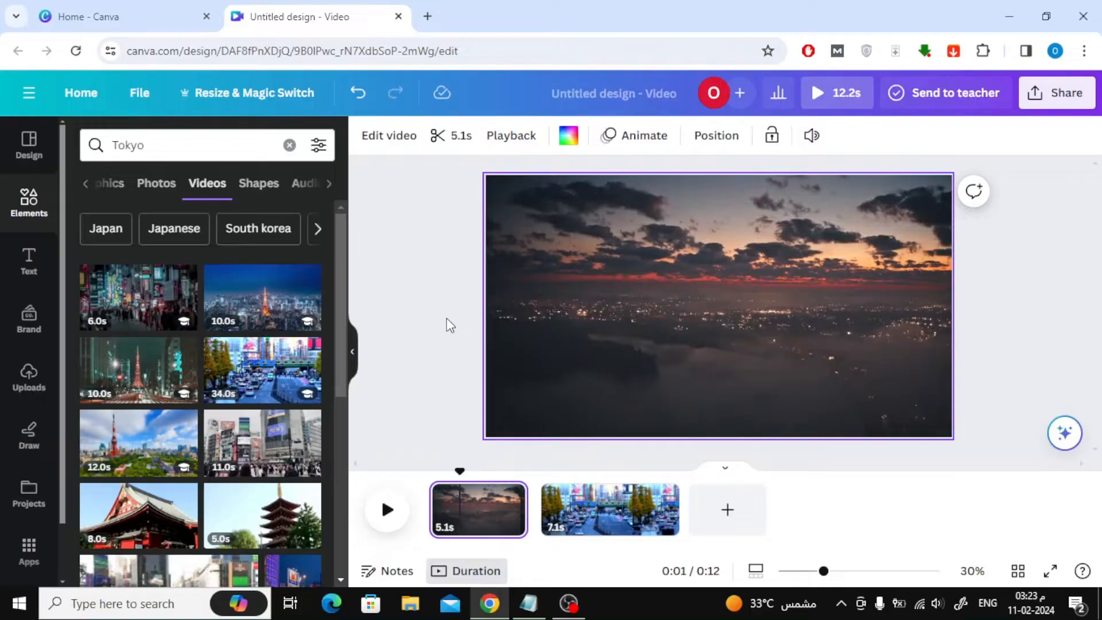
Add a 'top five largest cities' heading, centred horizontally just below the middle
left_click(29, 260)
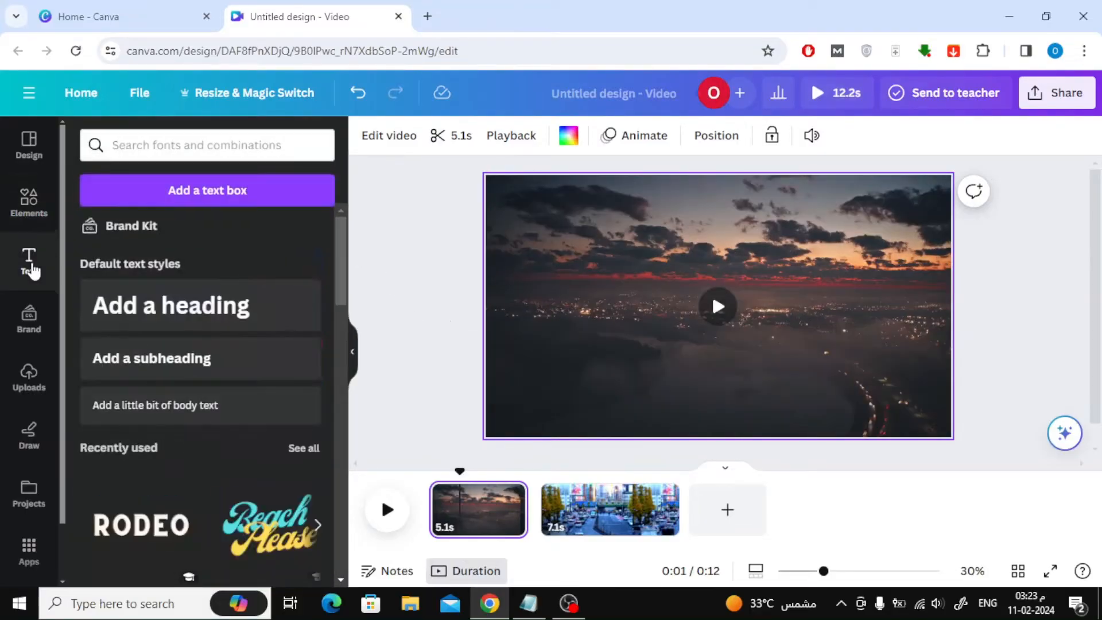
mouse_move(200, 306)
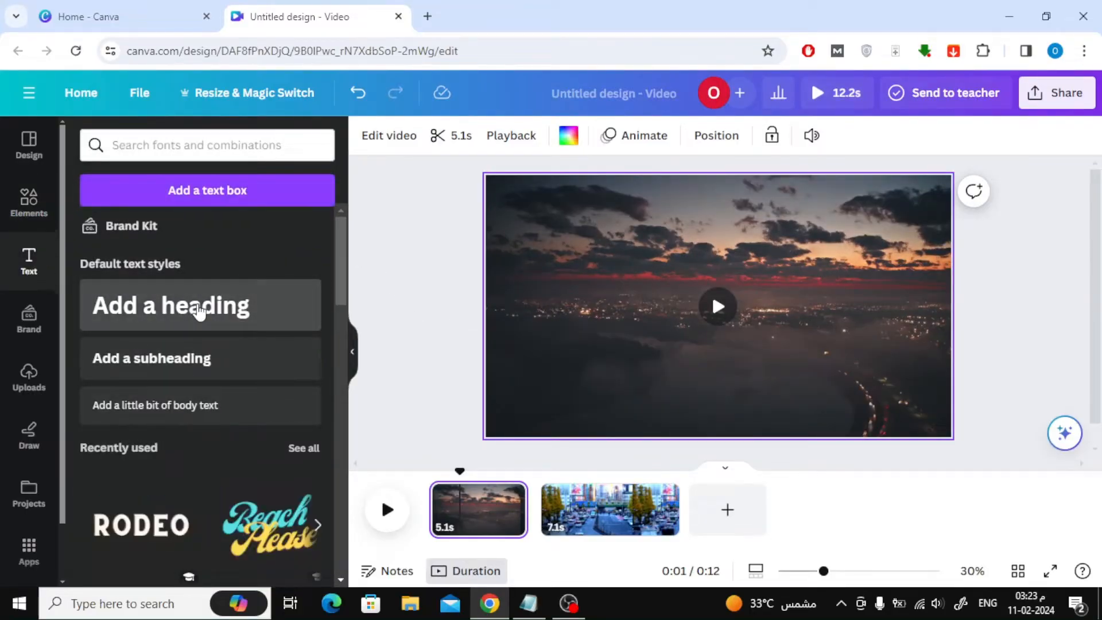
left_click(170, 305)
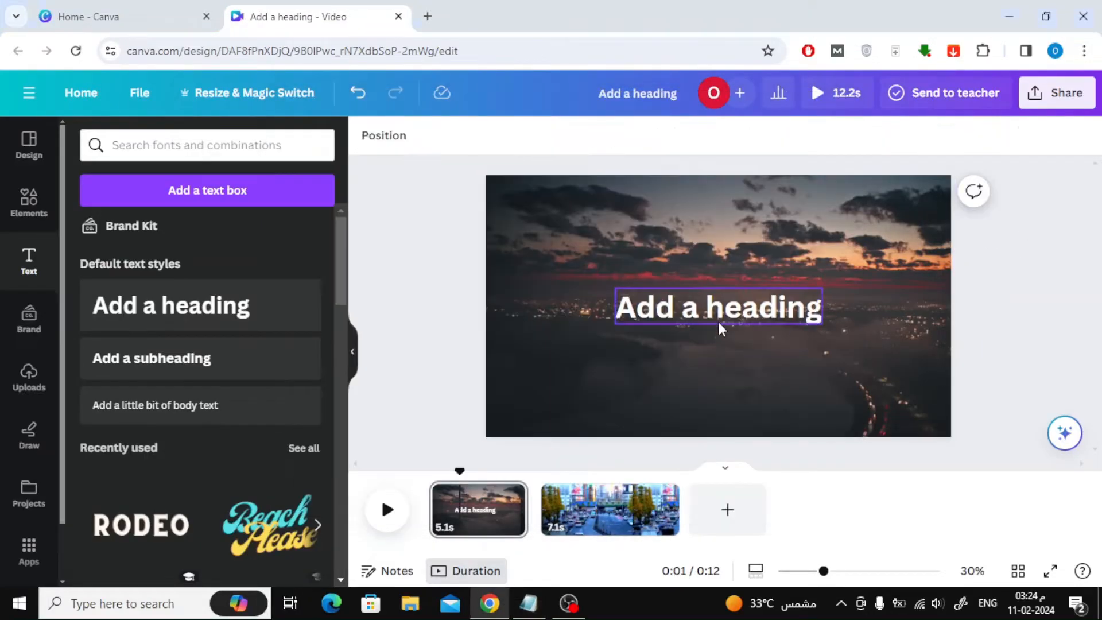
type("top five largest cities")
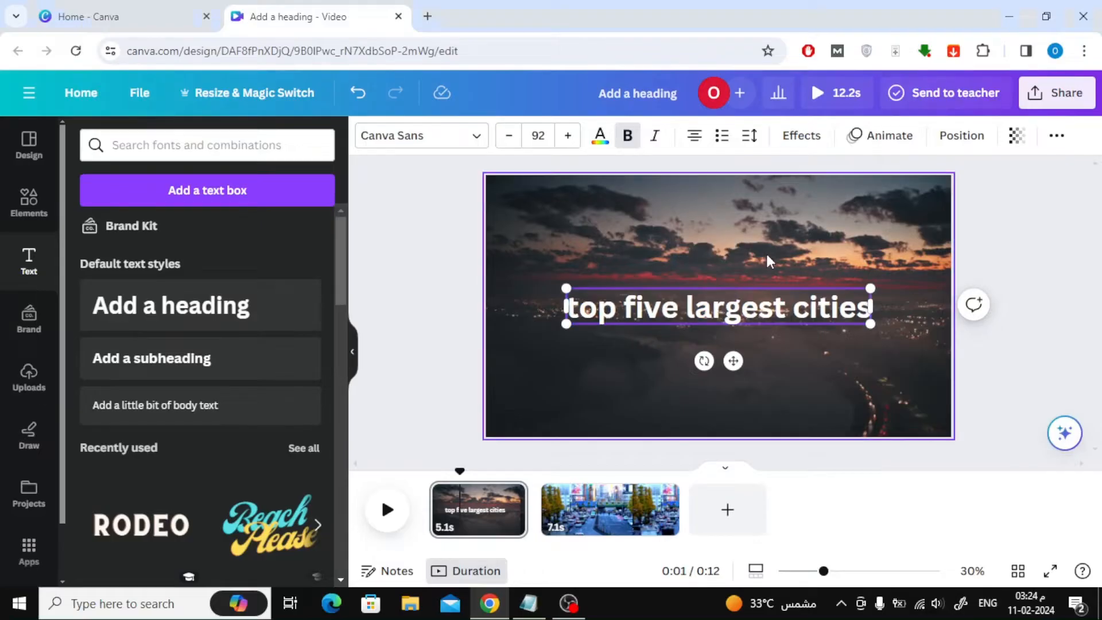
left_click_drag(716, 305, 717, 256)
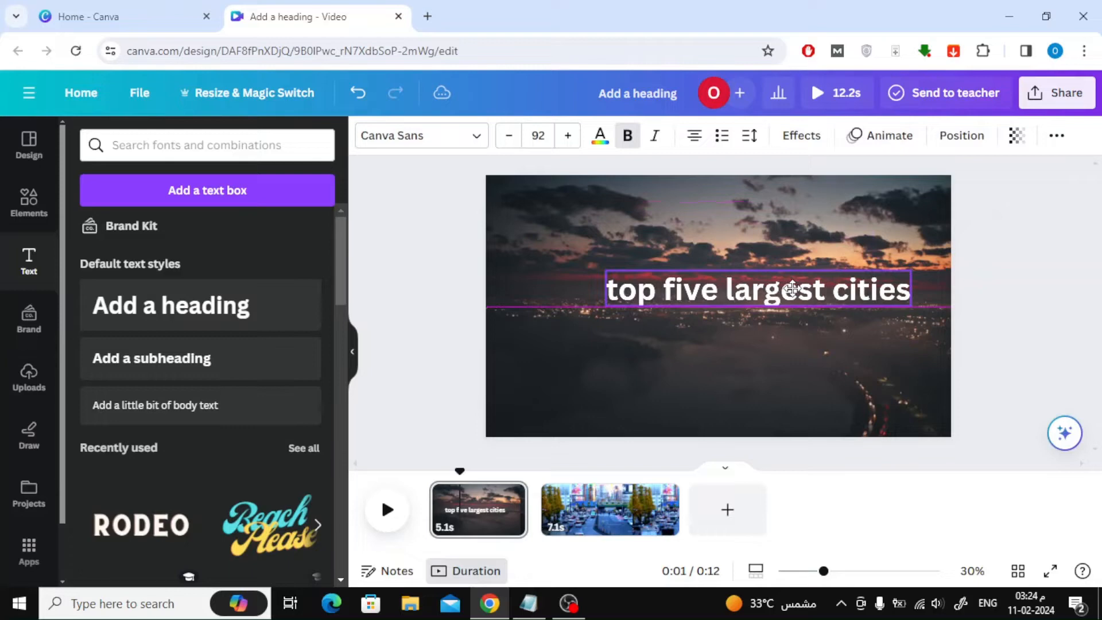
left_click_drag(791, 288, 748, 332)
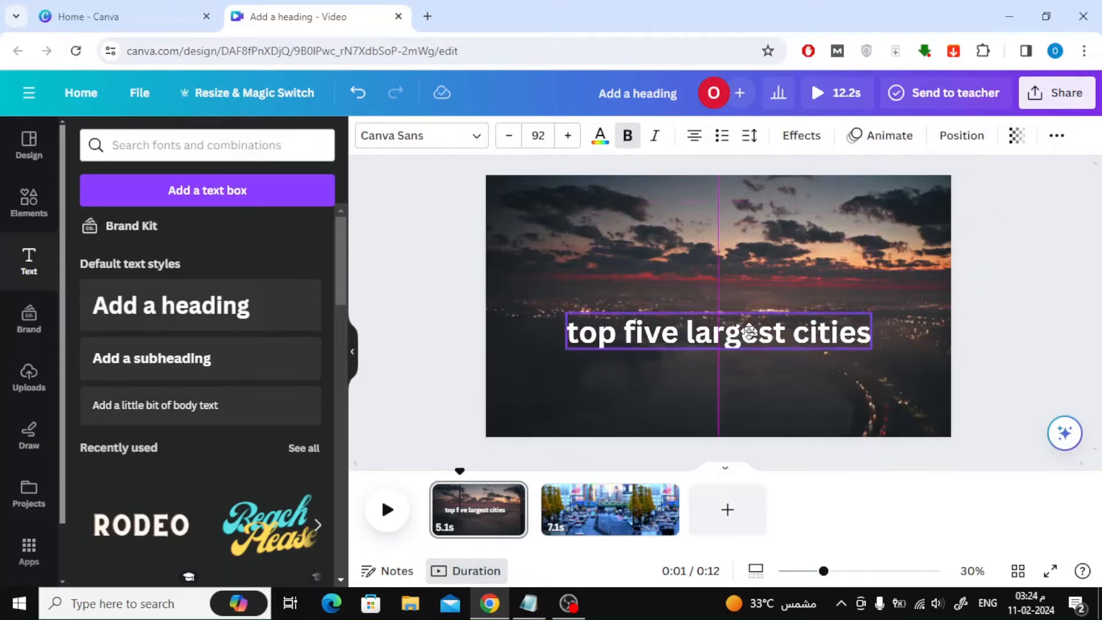
Apply Uppercase so the heading reads 'TOP FIVE LARGEST CITIES'
left_click(1055, 135)
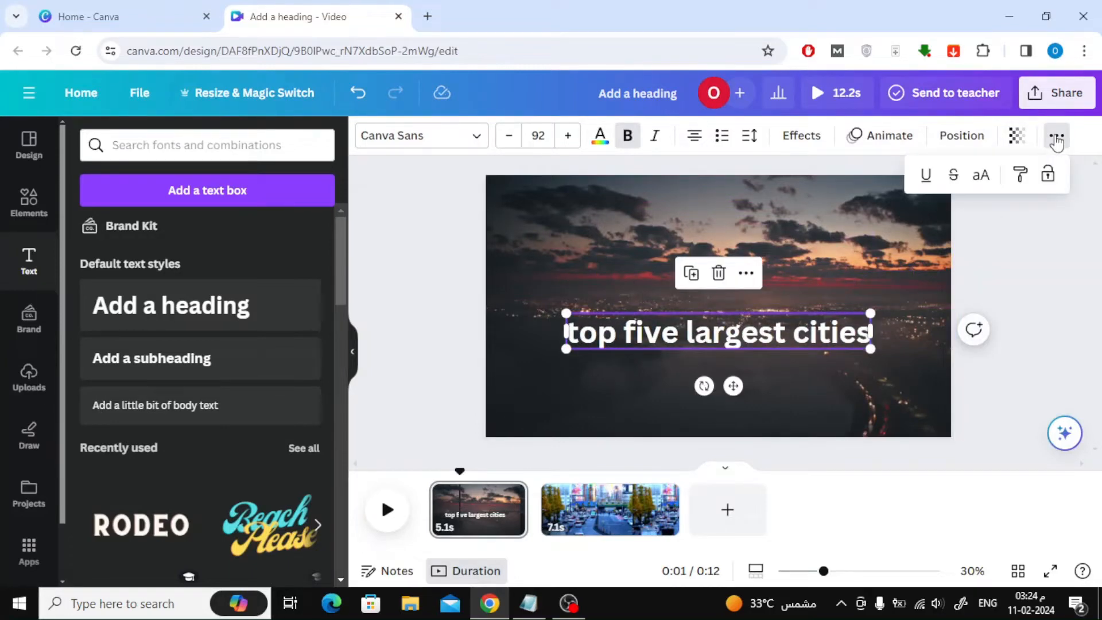
mouse_move(980, 175)
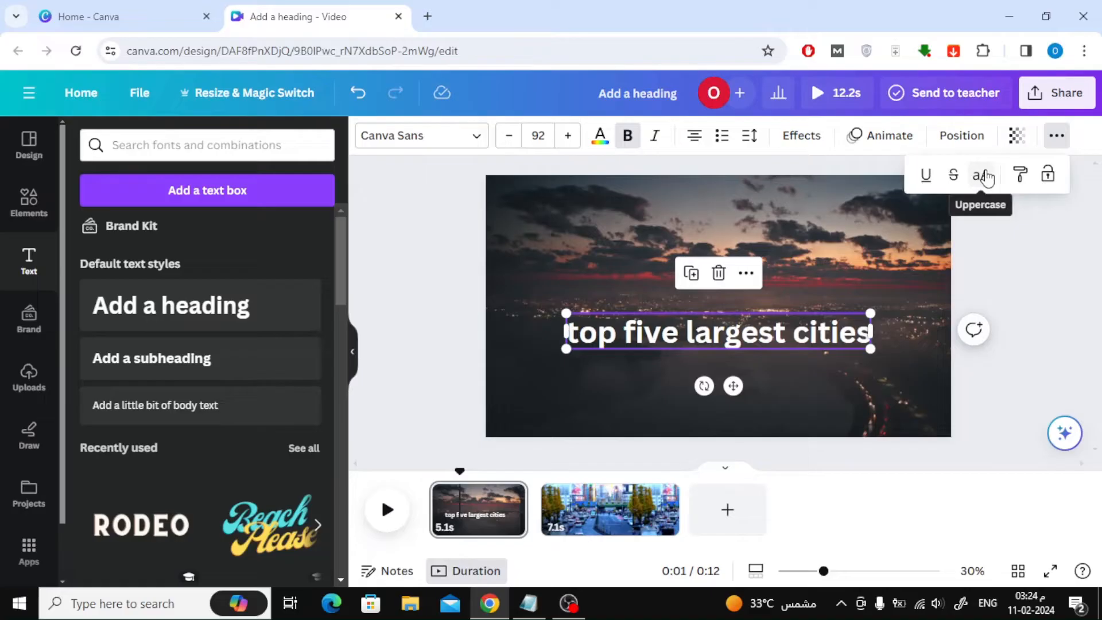
left_click(983, 175)
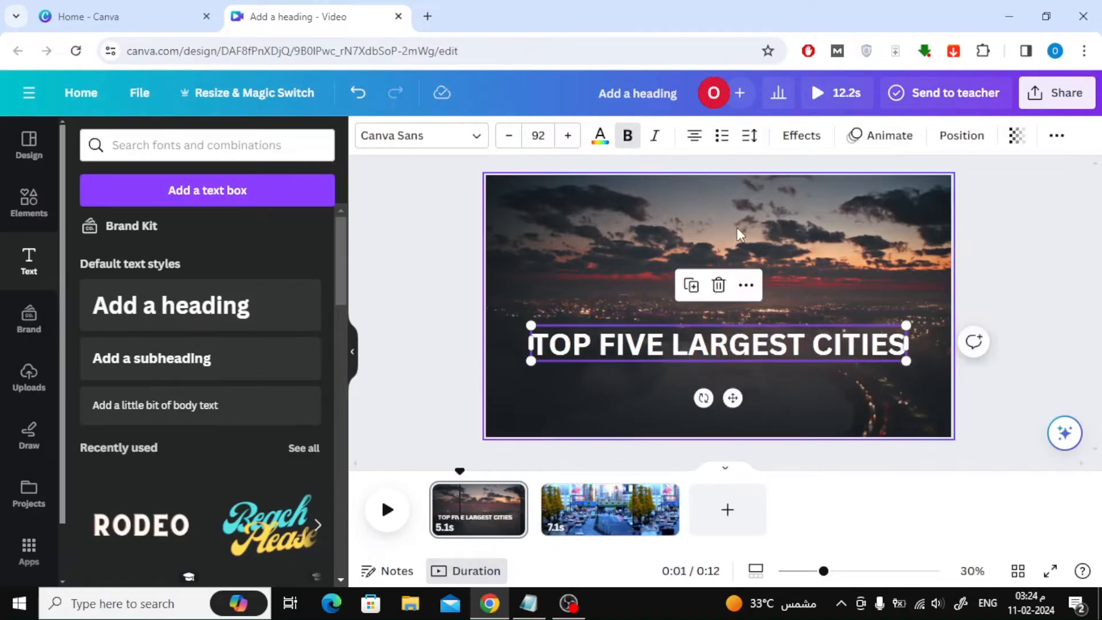
left_click(598, 135)
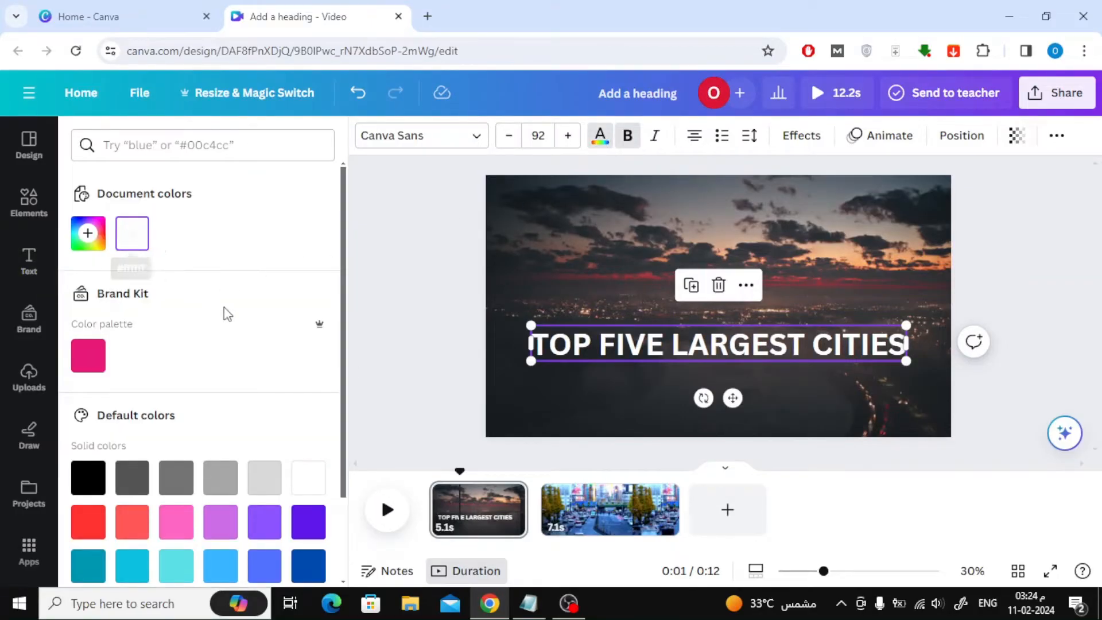
Try black, red and cyan heading colours, settling on a light turquoise
left_click(88, 477)
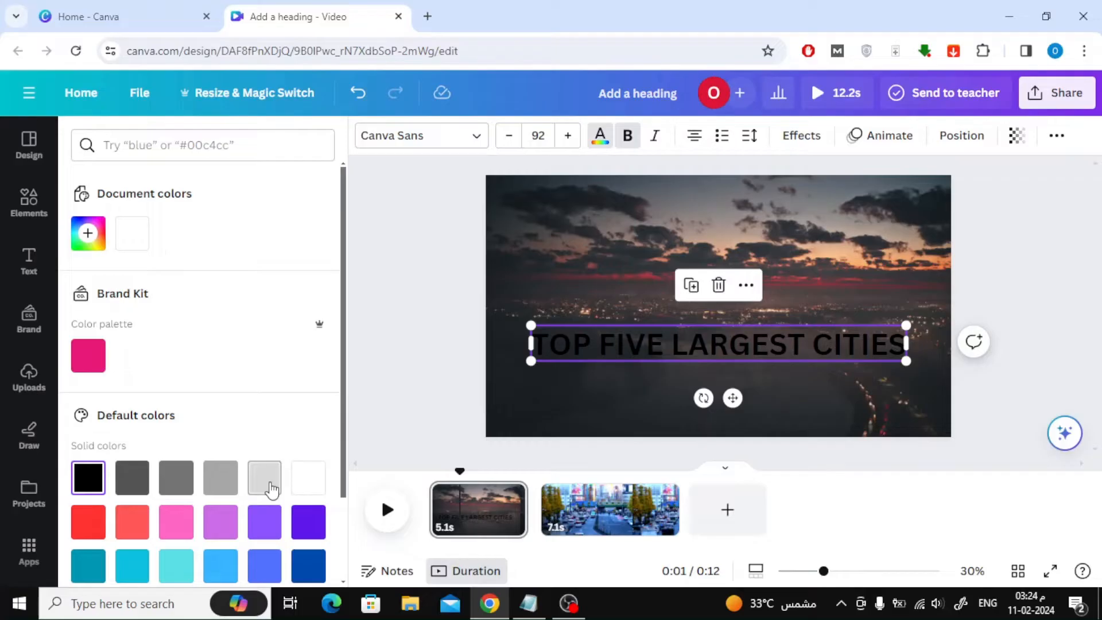
left_click(88, 416)
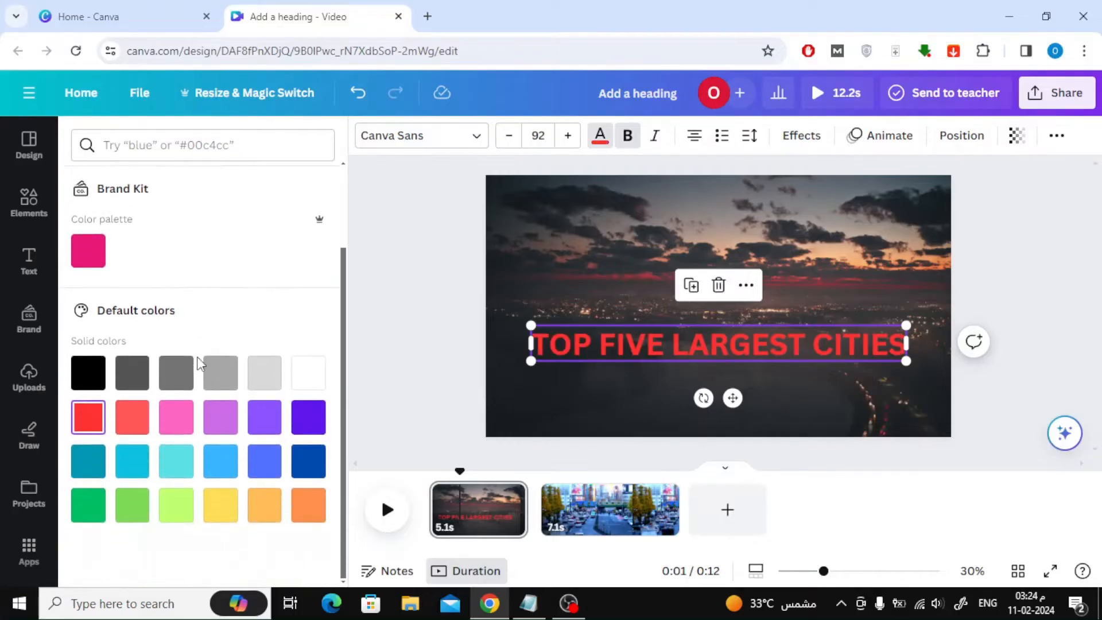
left_click(175, 462)
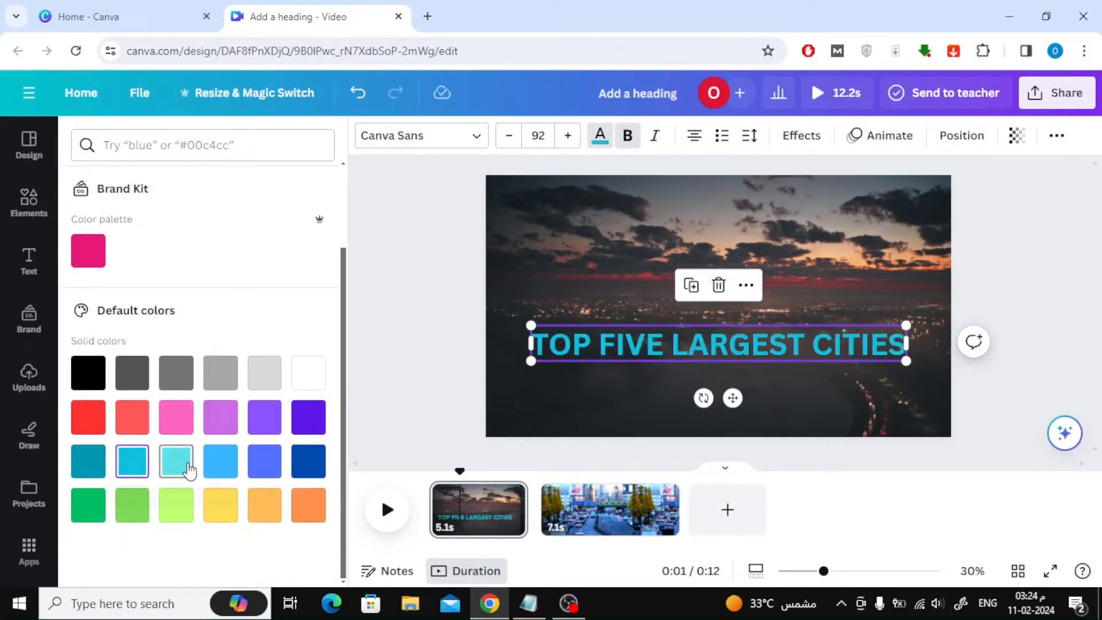
left_click(28, 260)
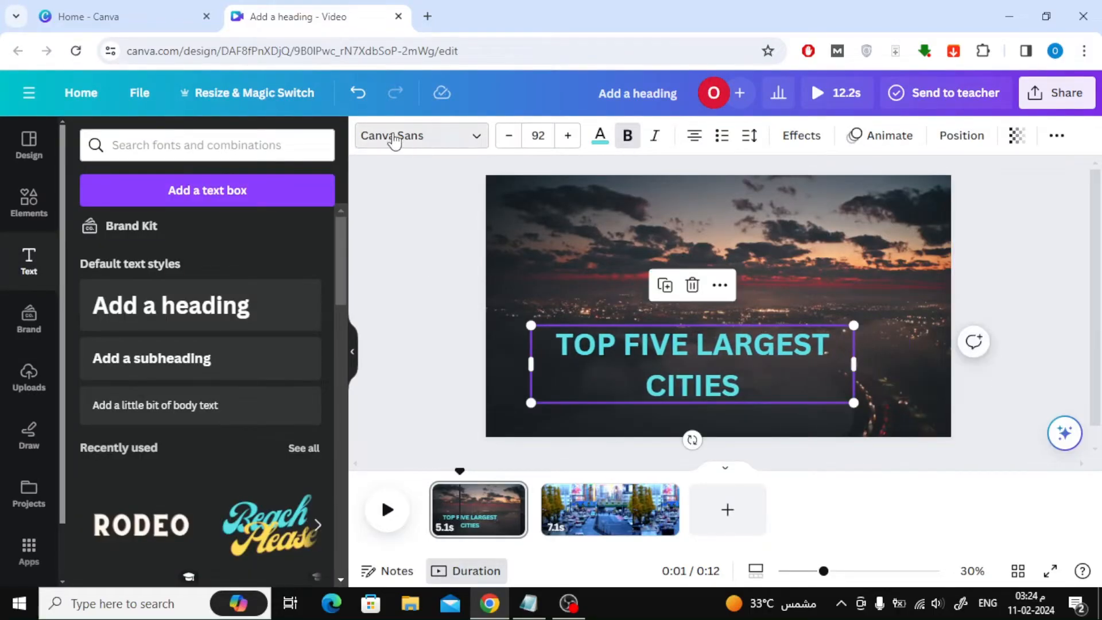
Change the heading font to Shrikhand from Recently used fonts
left_click(419, 135)
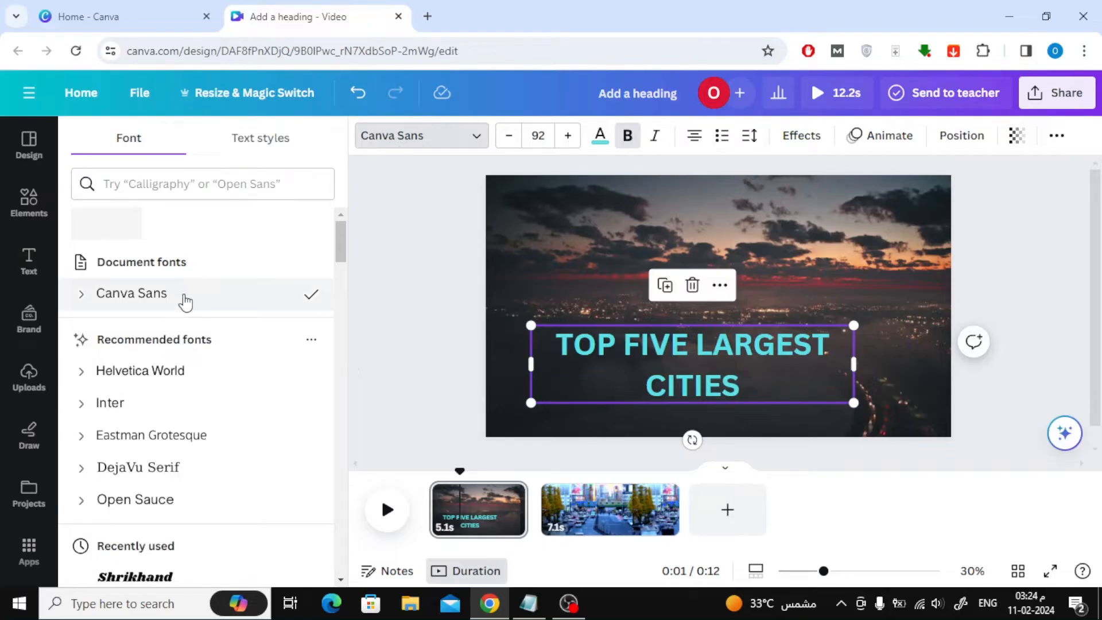
scroll("down", 3)
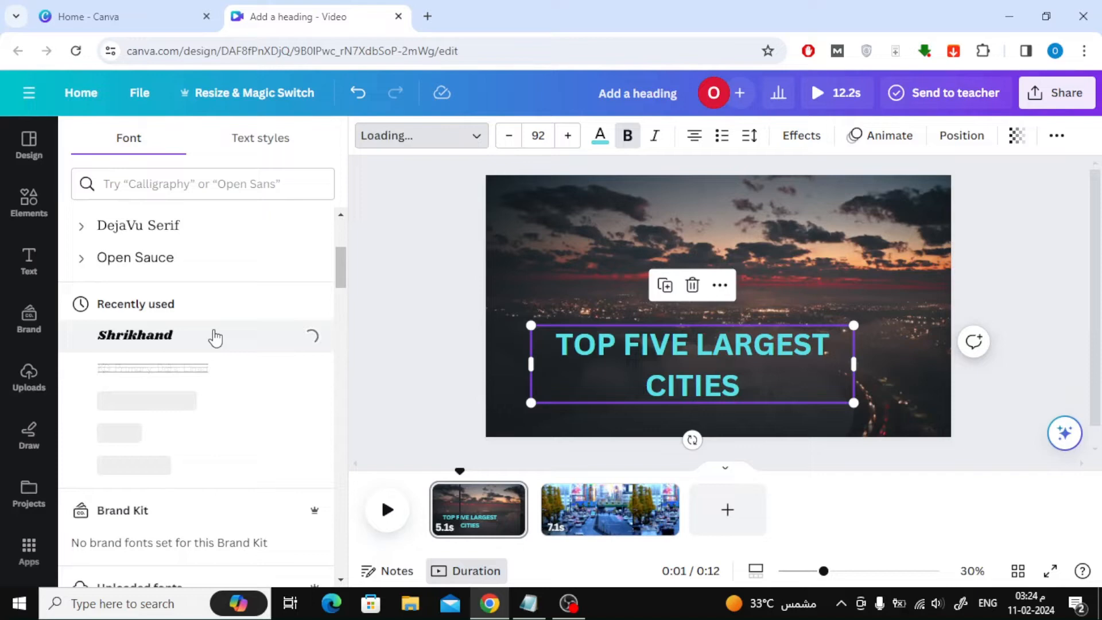
left_click(134, 335)
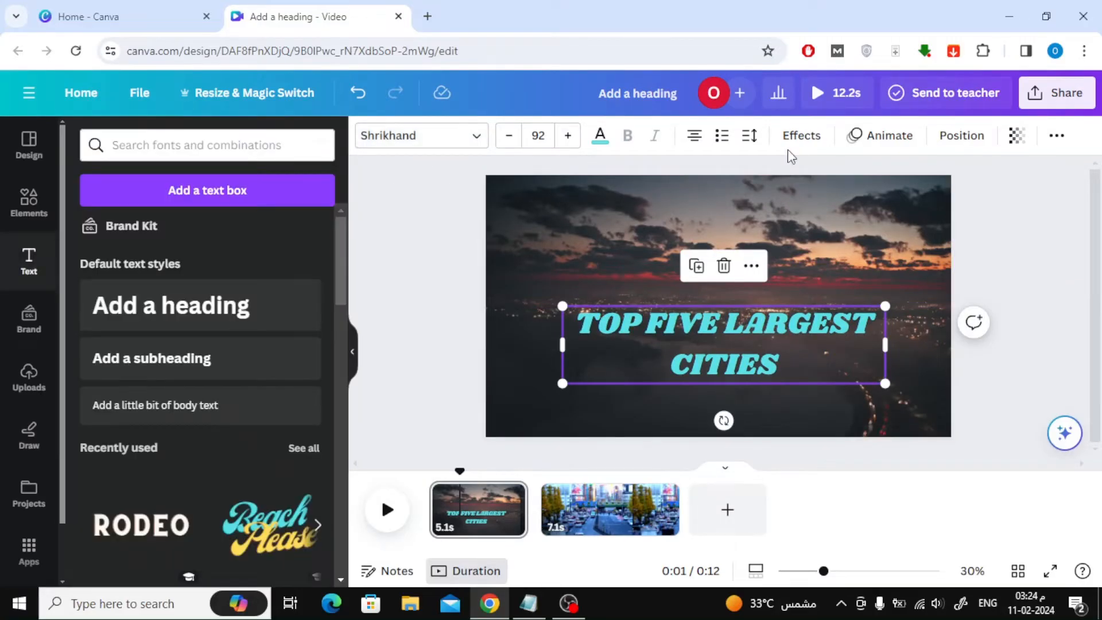
Add a black Shadow effect with transparency 73 and blur 73
left_click(801, 135)
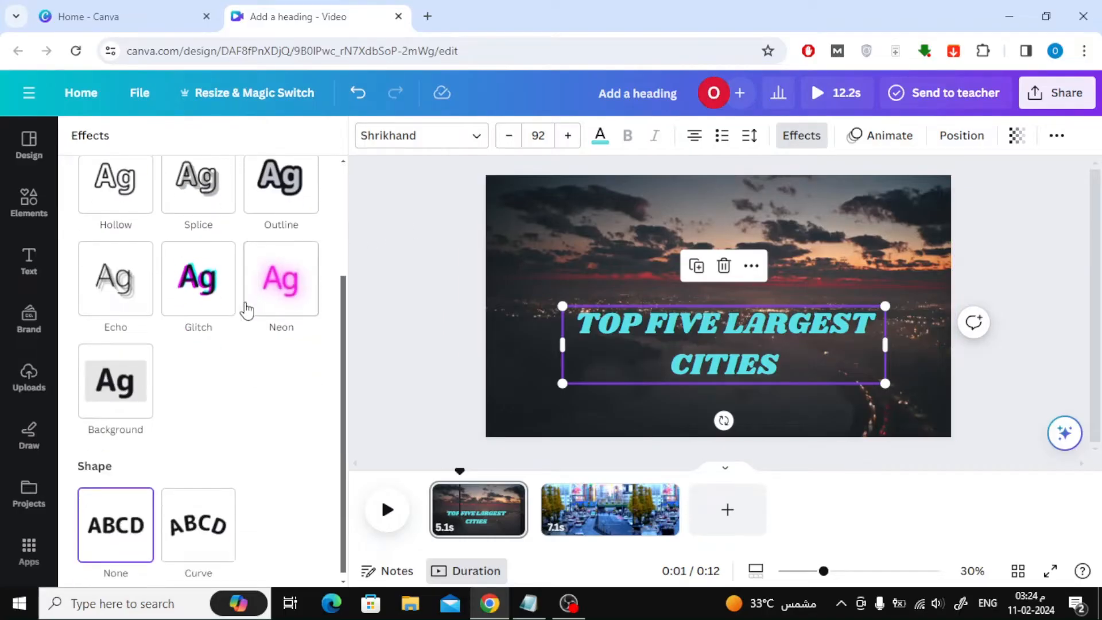
scroll("up", 3)
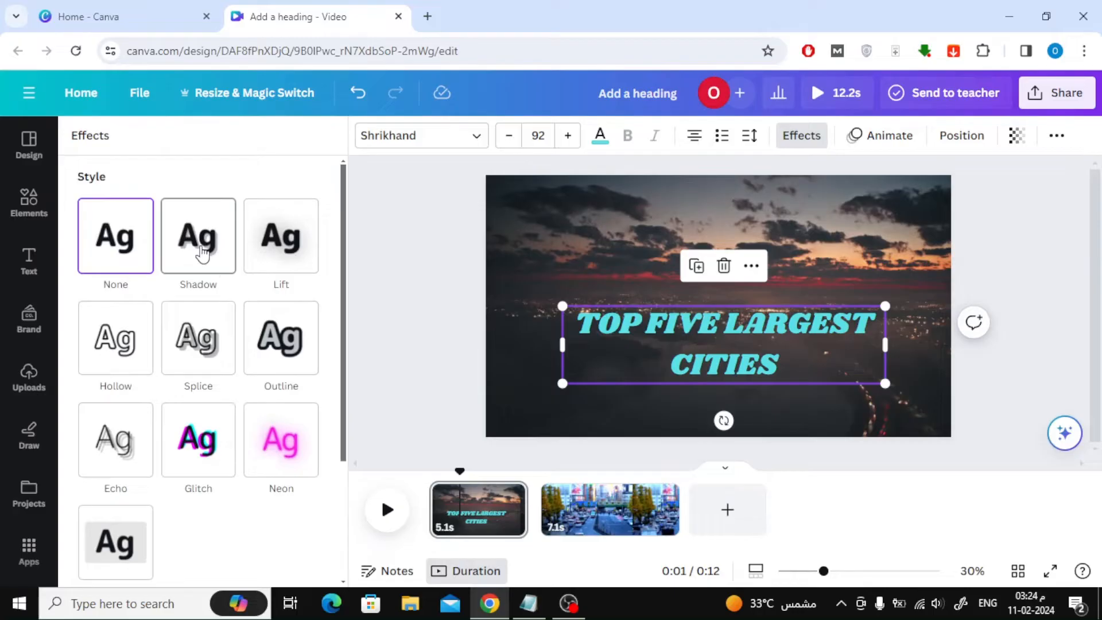
left_click(198, 236)
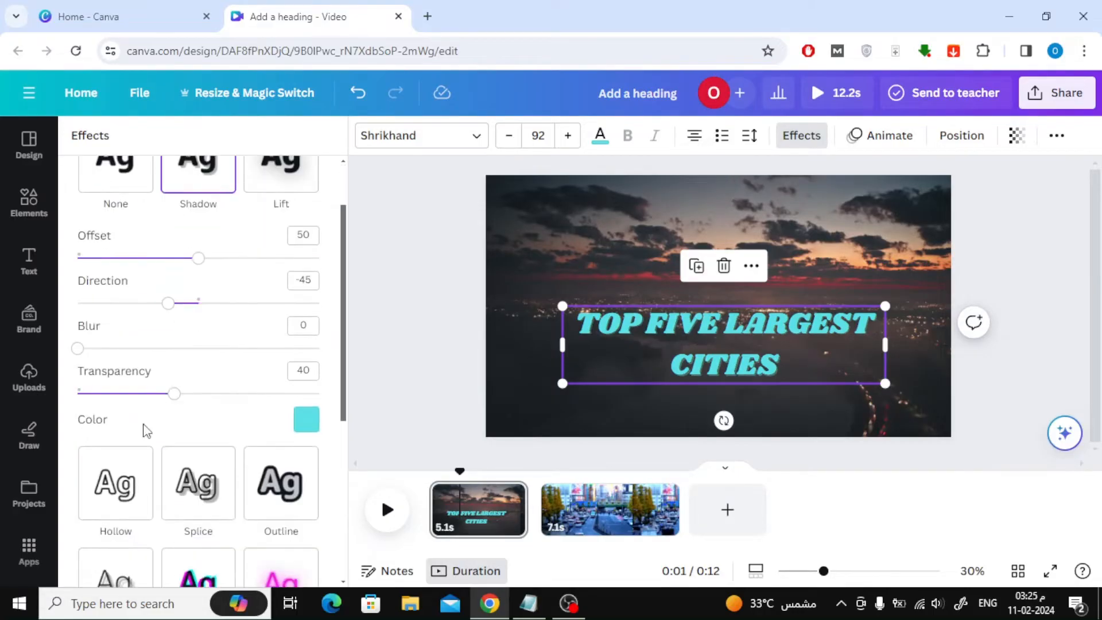
left_click(306, 419)
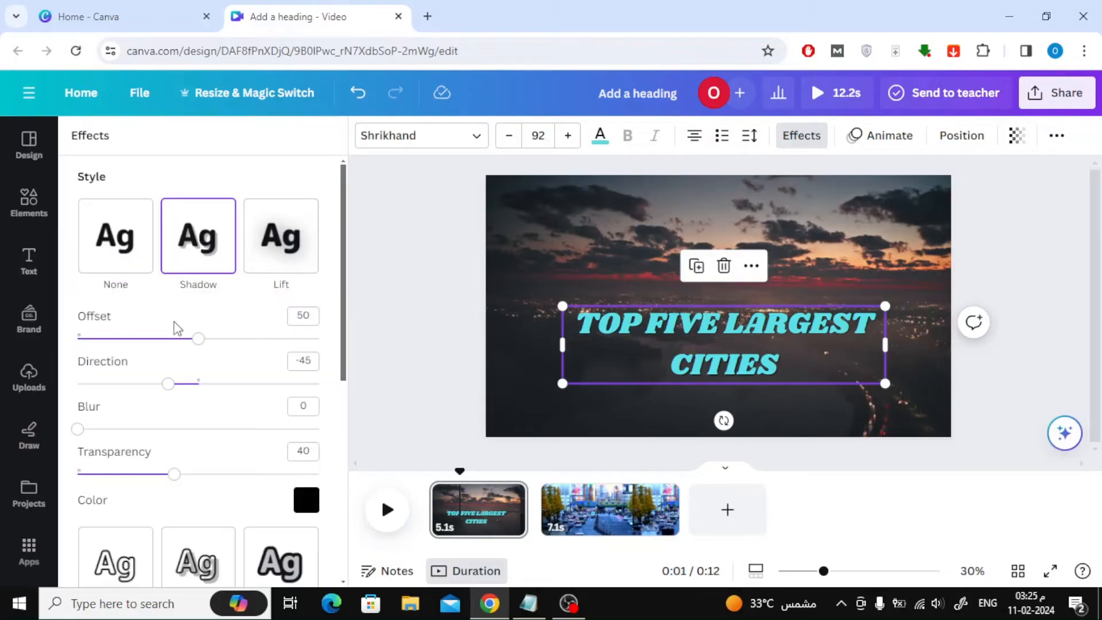
left_click_drag(175, 473, 254, 394)
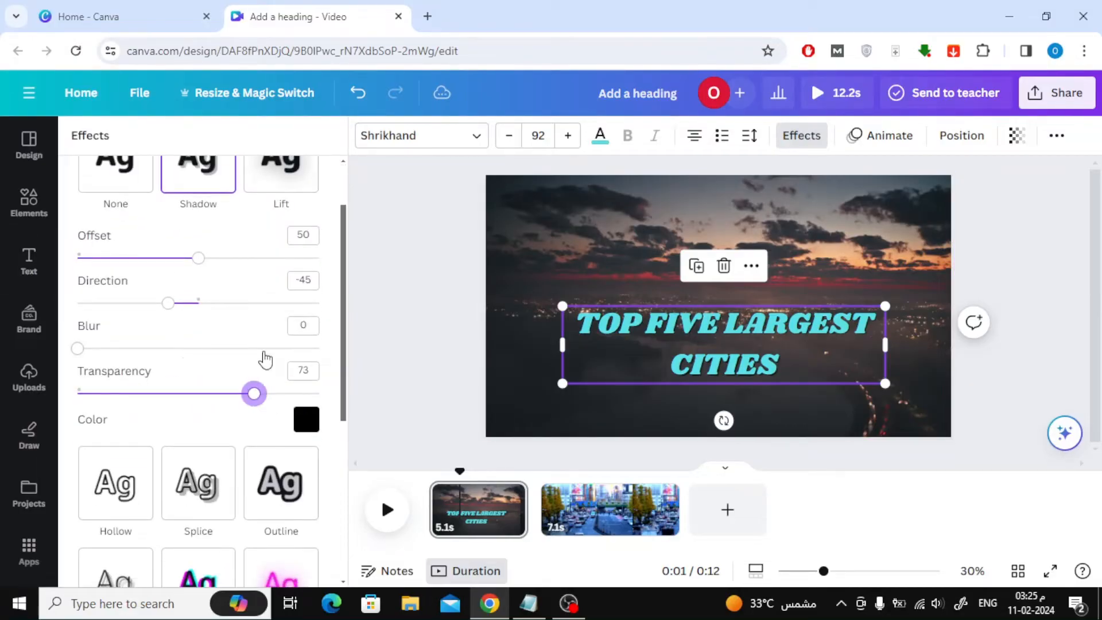
left_click_drag(78, 347, 253, 348)
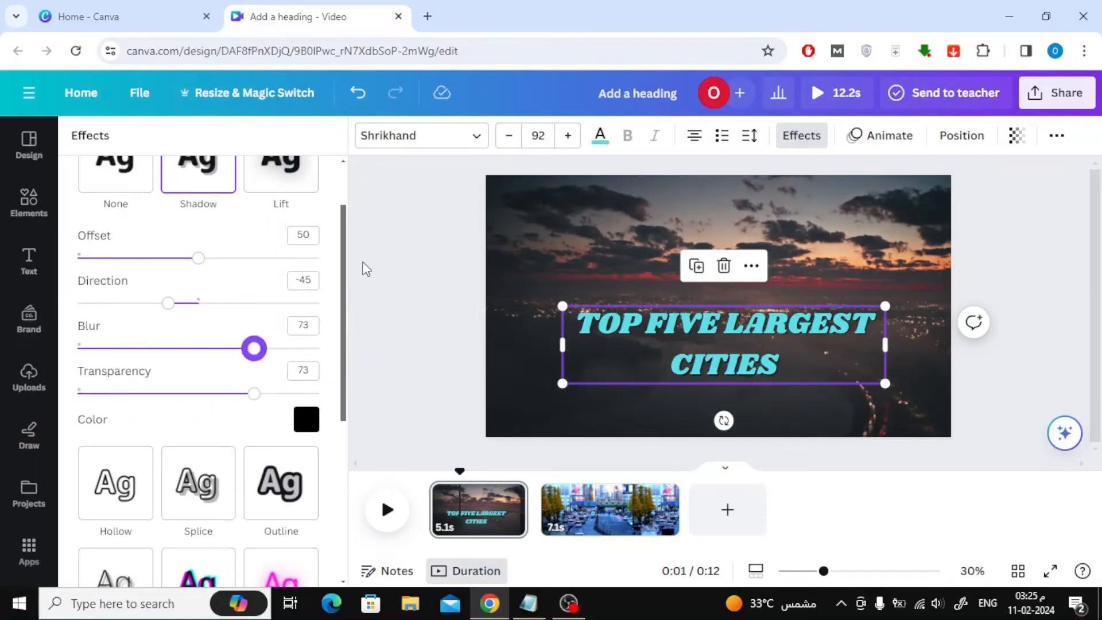
left_click(28, 260)
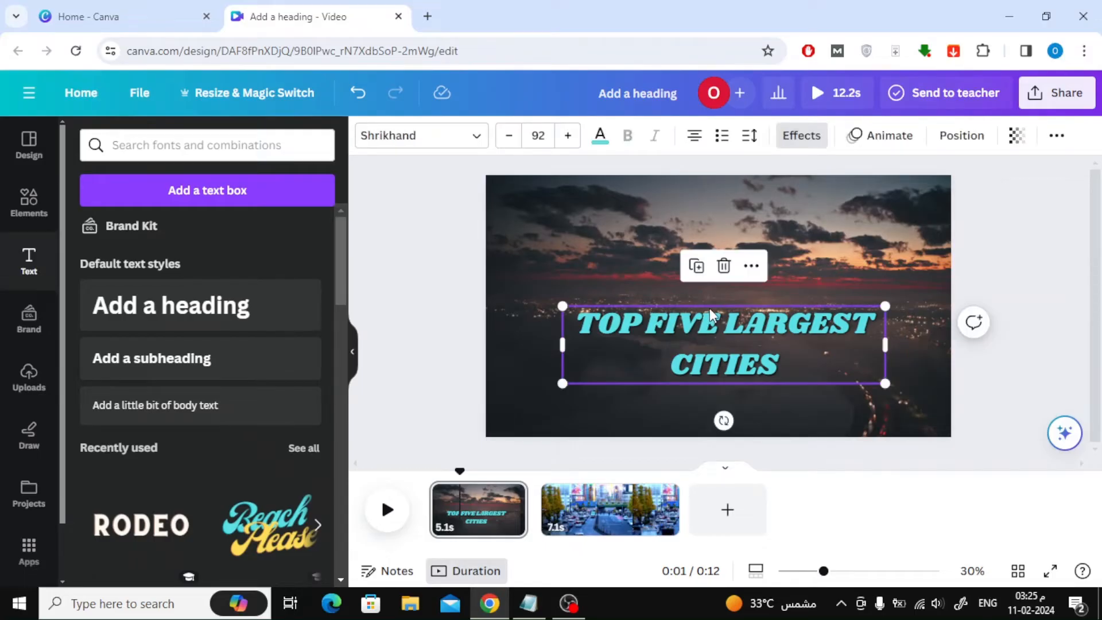
mouse_move(886, 135)
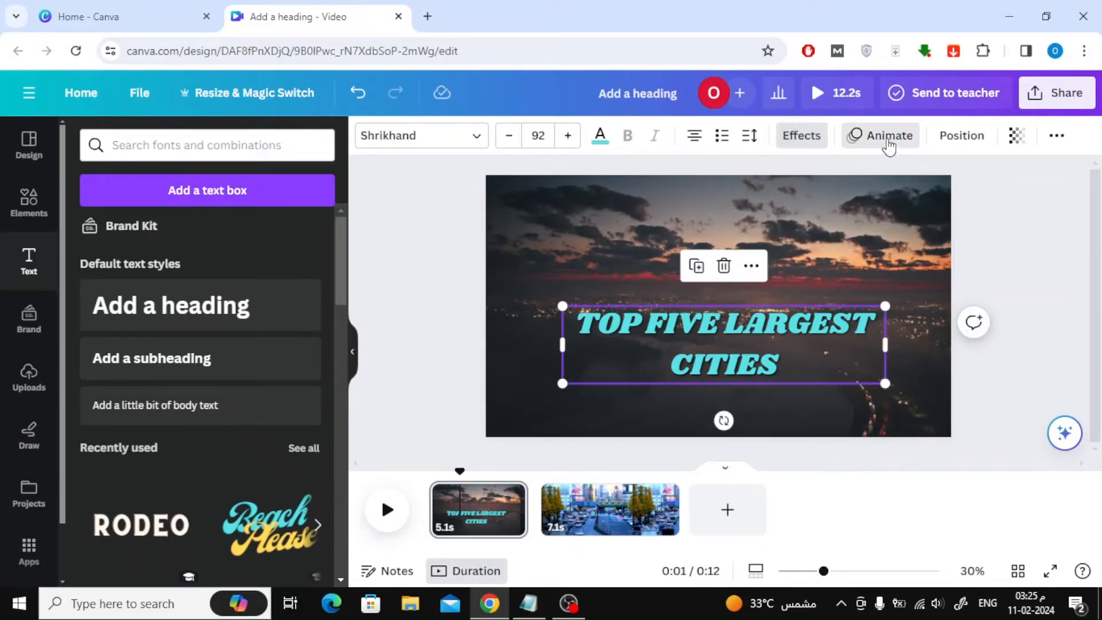
Apply the Ascend writing animation in Word style with direction set to down
left_click(887, 135)
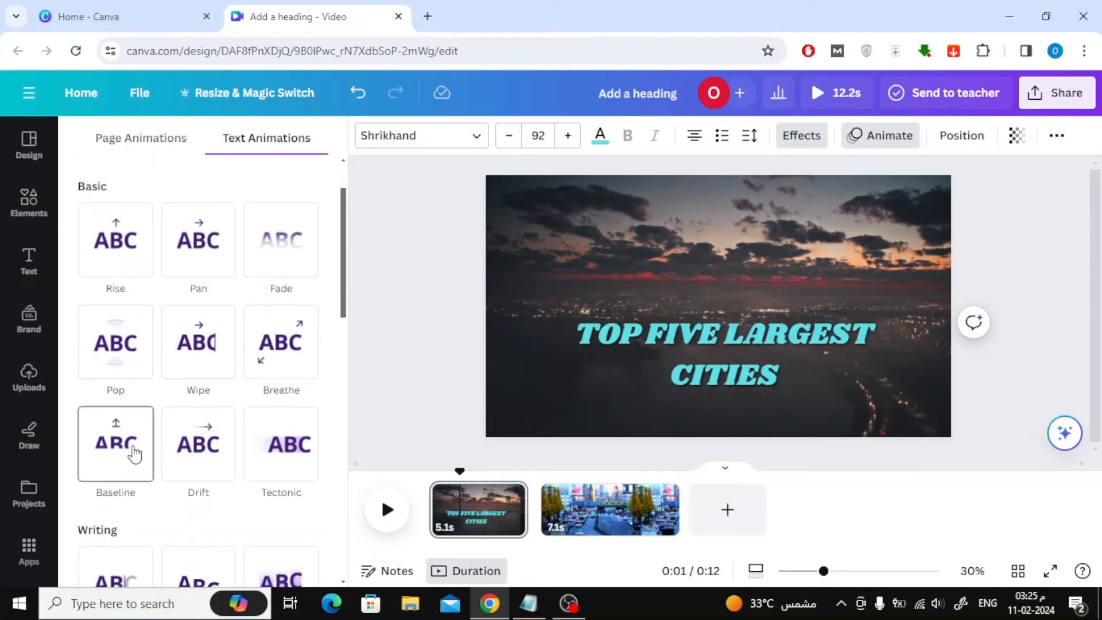
left_click(281, 444)
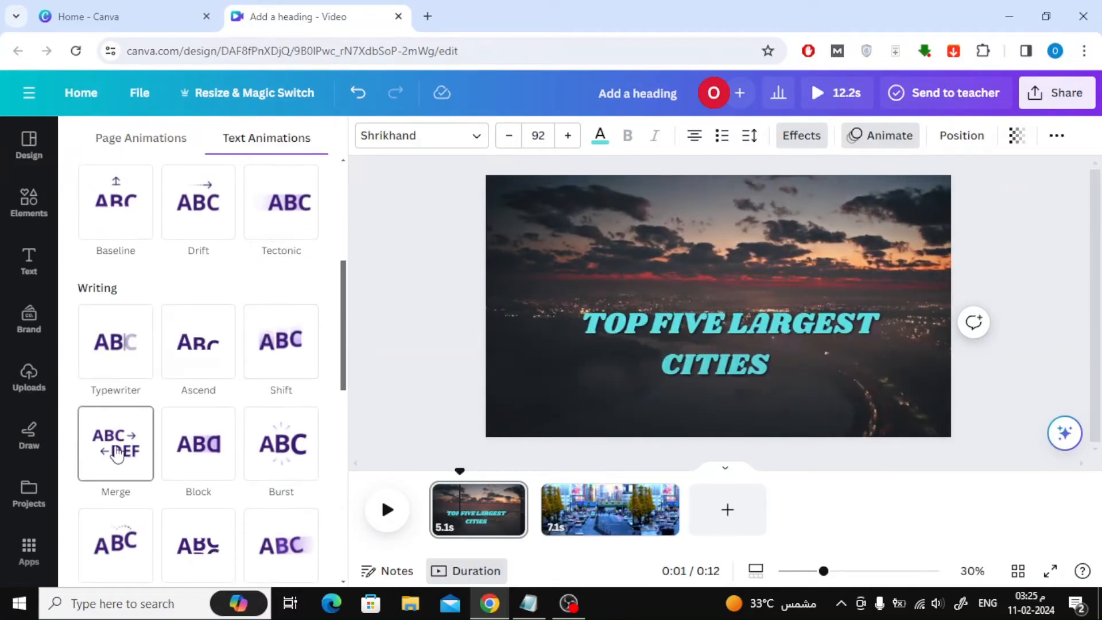
left_click(198, 341)
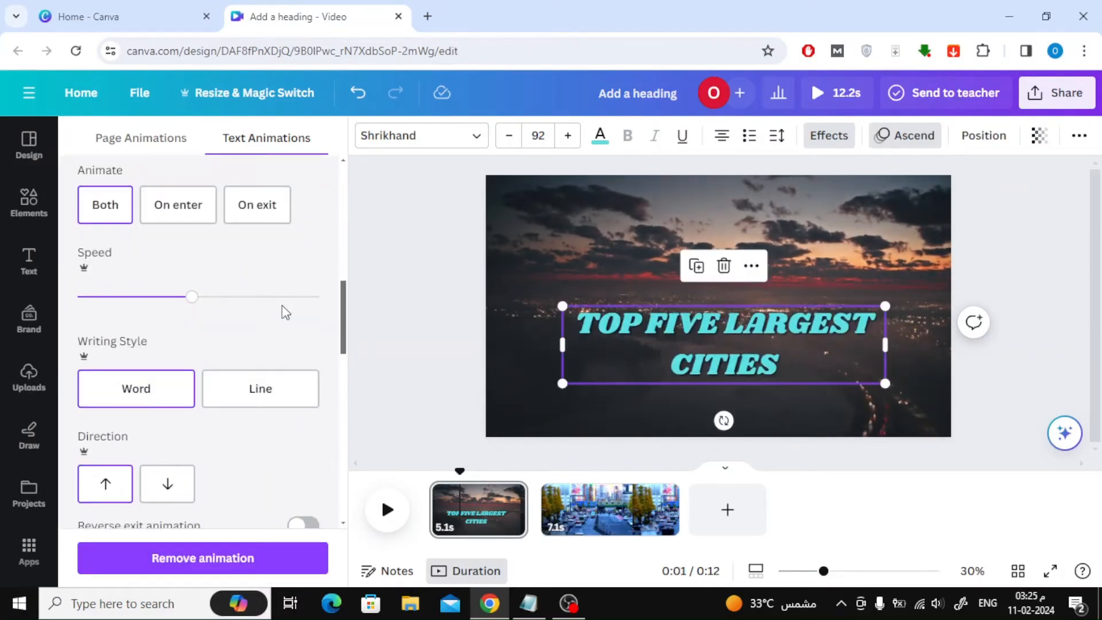
left_click(167, 483)
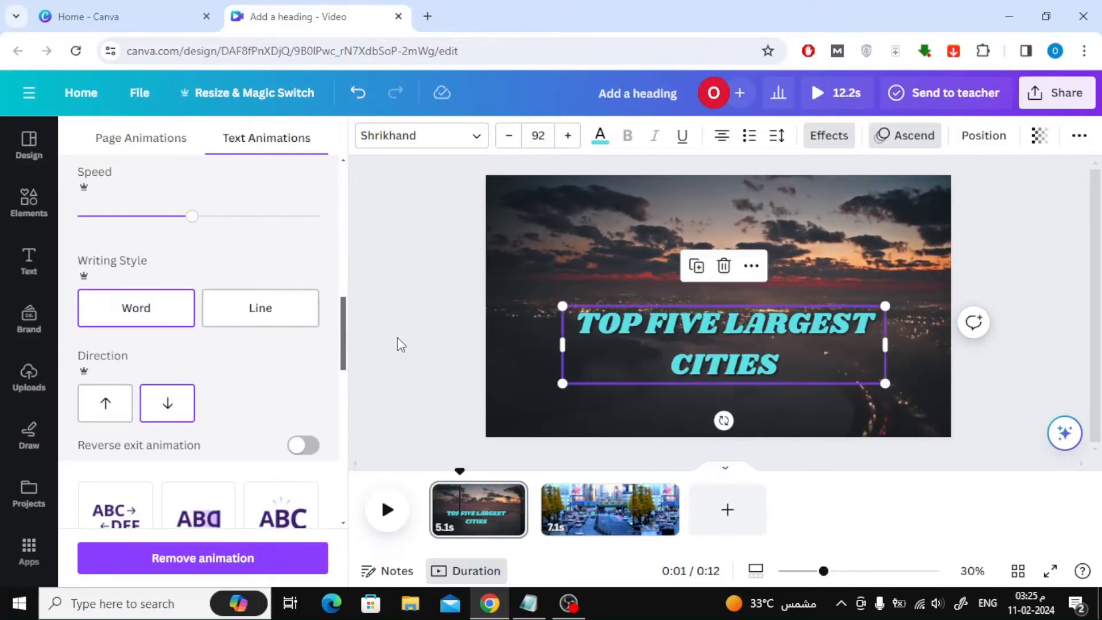
left_click(386, 509)
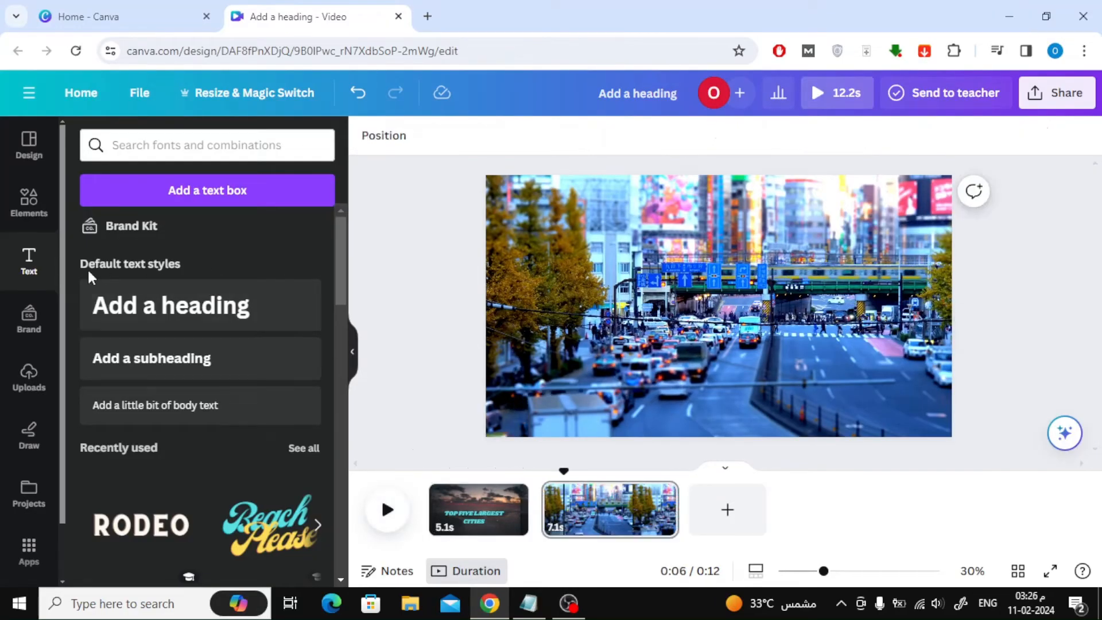
Add a white 'Tokyo, Japan' heading to the second clip with a Shadow effect
left_click(169, 304)
type("Tokyo, Japan")
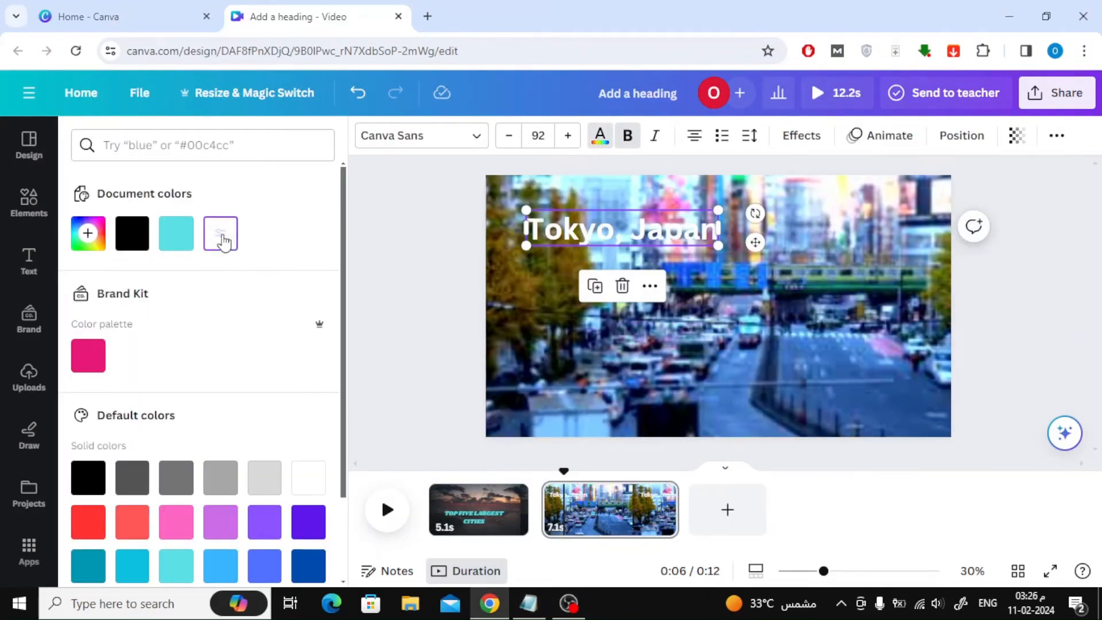
left_click(28, 260)
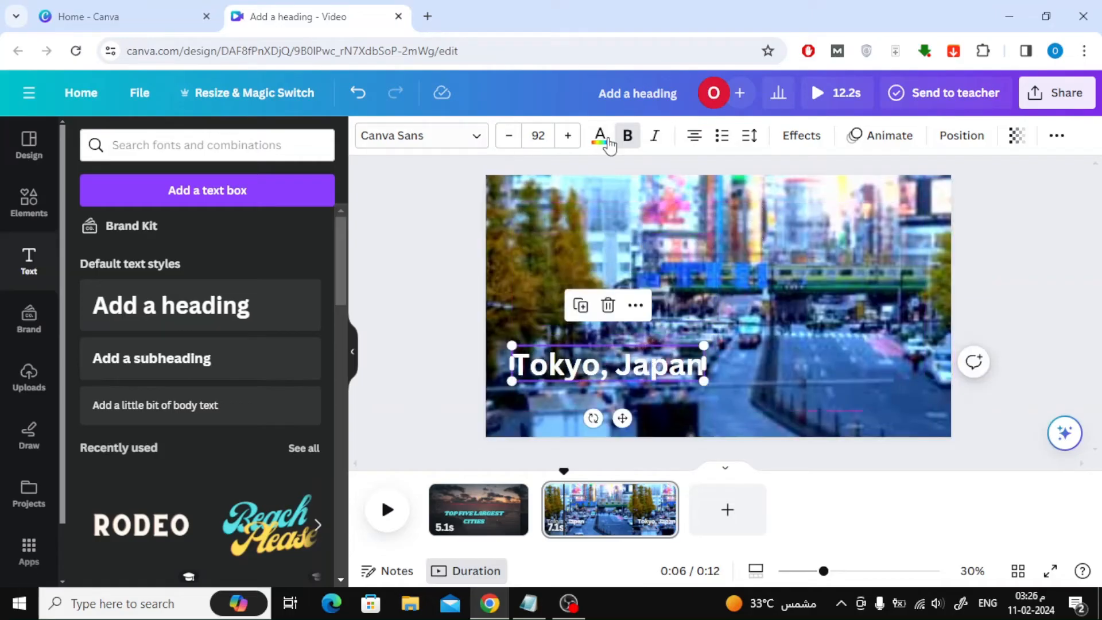
left_click(799, 134)
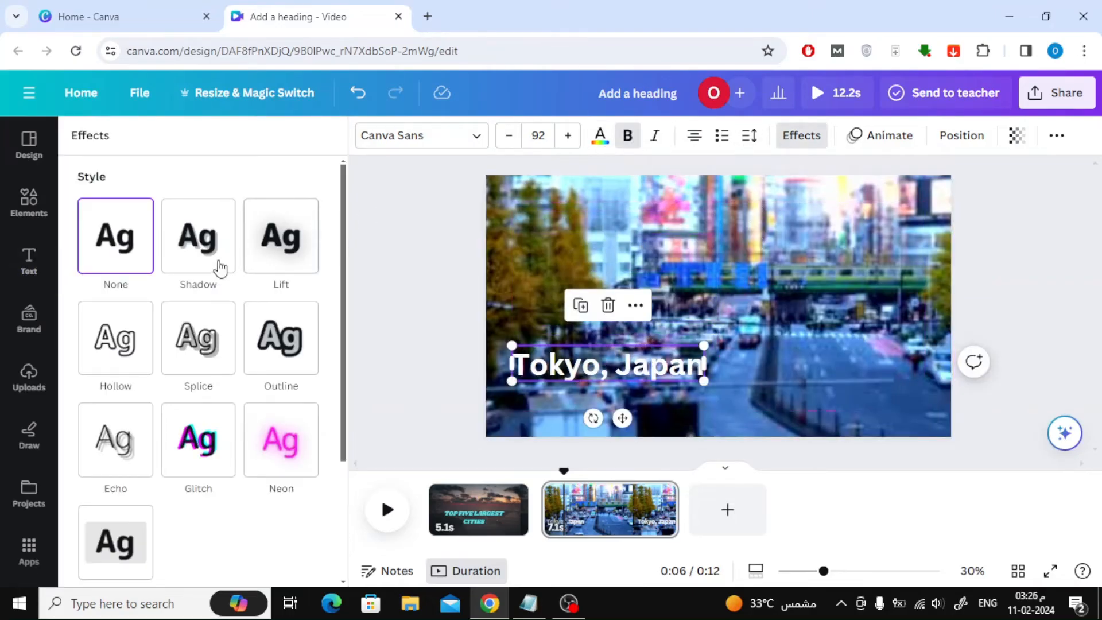
left_click(198, 235)
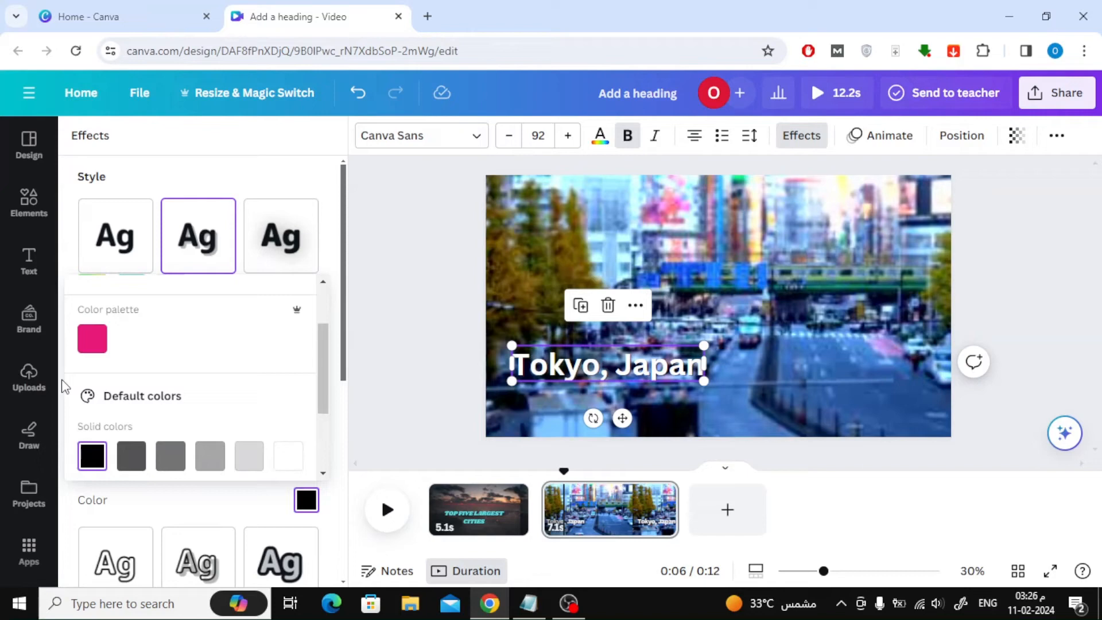
left_click(197, 236)
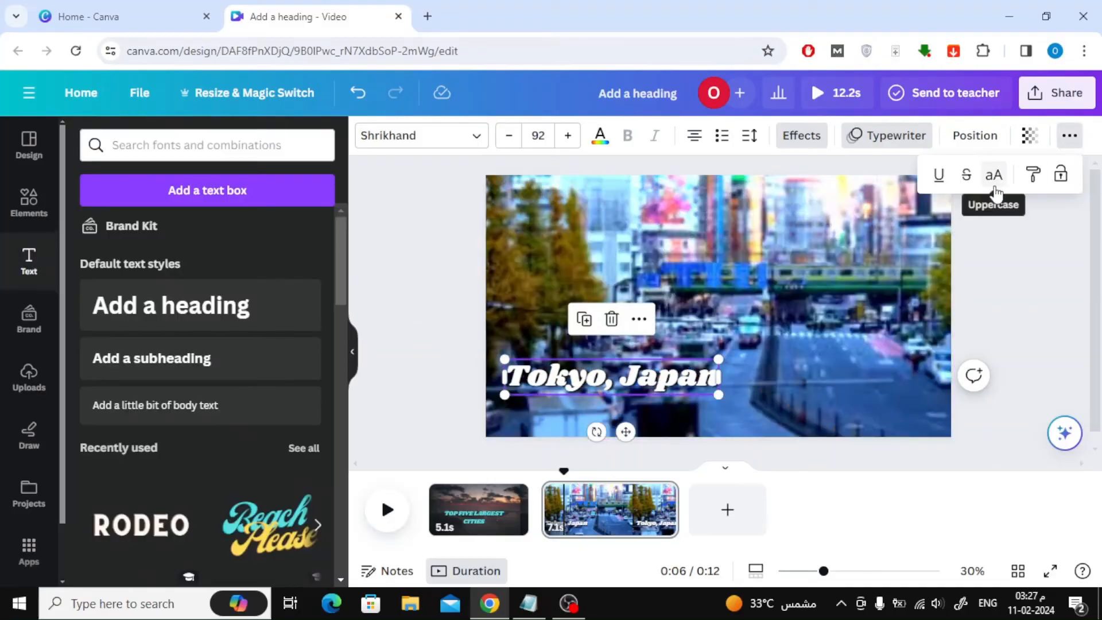
Set the 'Tokyo, Japan' caption's timing to start at 5.1 s over the Tokyo clip
left_click(993, 174)
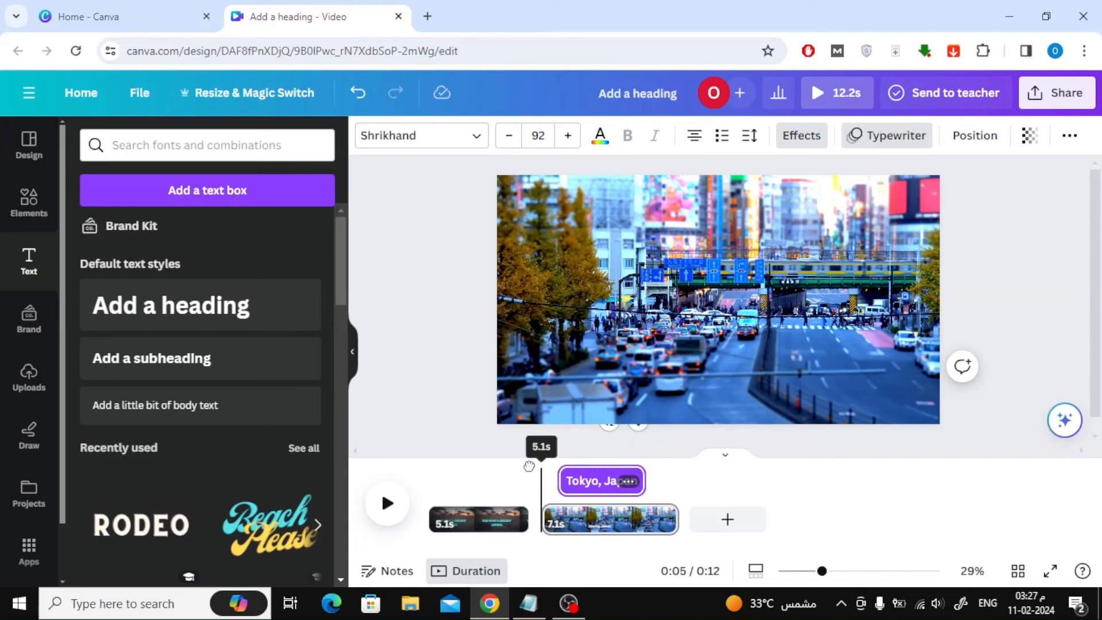
left_click(386, 503)
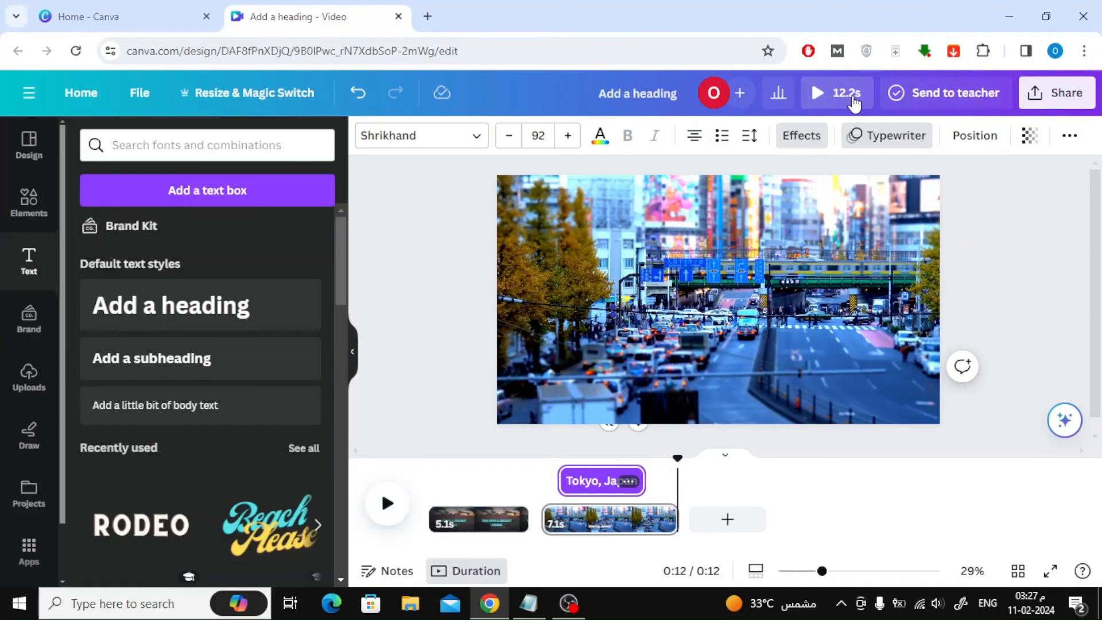
Play the 12.2-second two-clip video as a full-screen preview
left_click(817, 92)
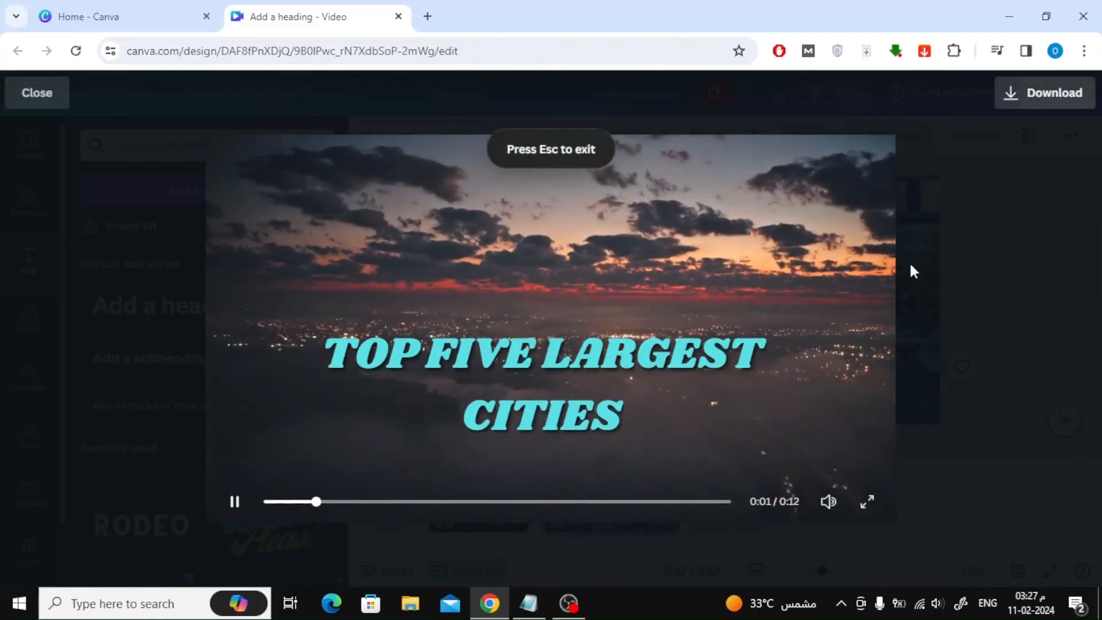